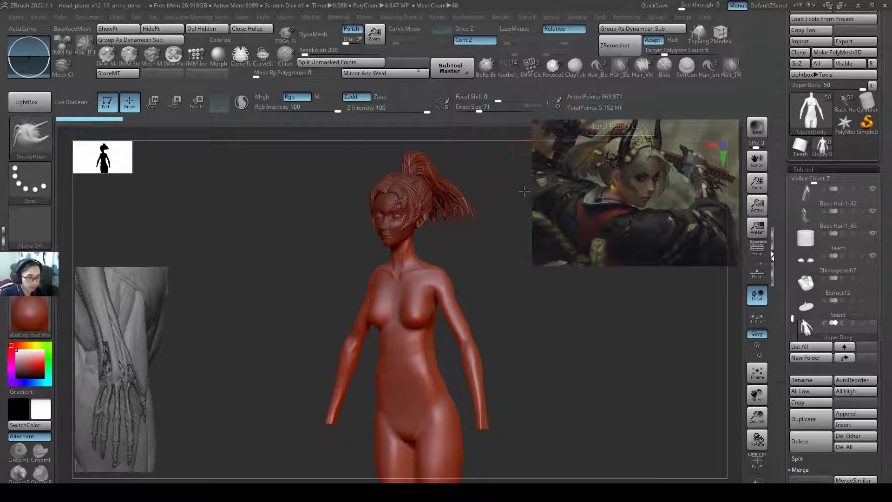
Orbit the character to inspect its side, hair and silhouette, ending front-facing.
drag(523, 191, 451, 208)
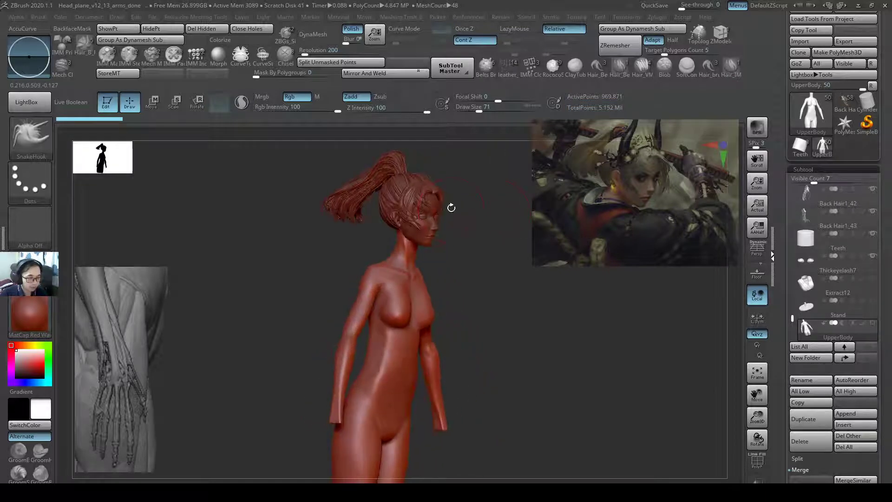
drag(450, 207, 494, 277)
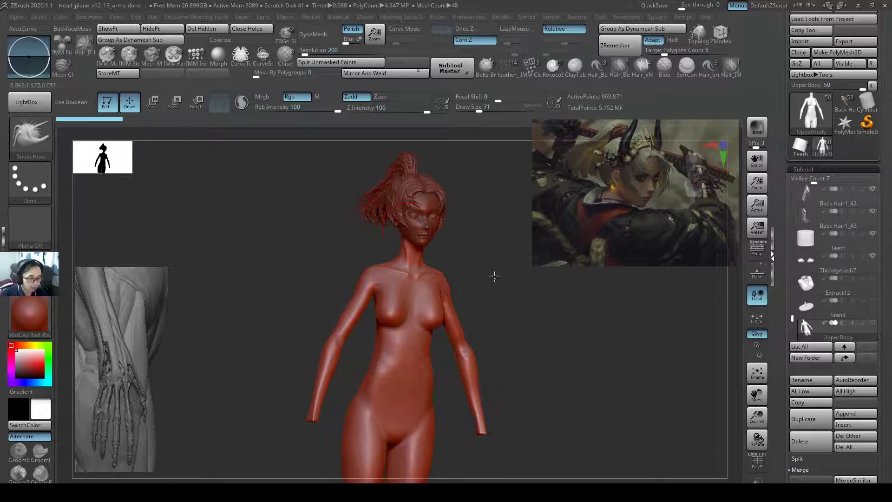
drag(493, 276, 478, 241)
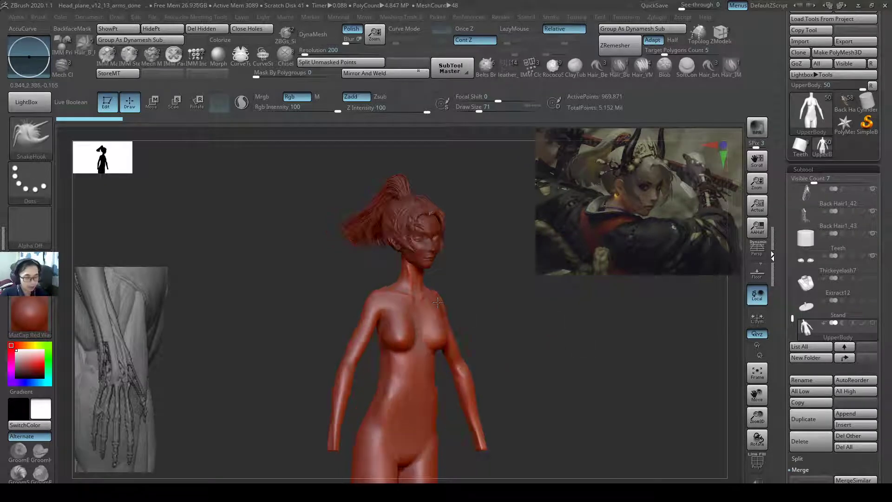
drag(438, 301, 517, 324)
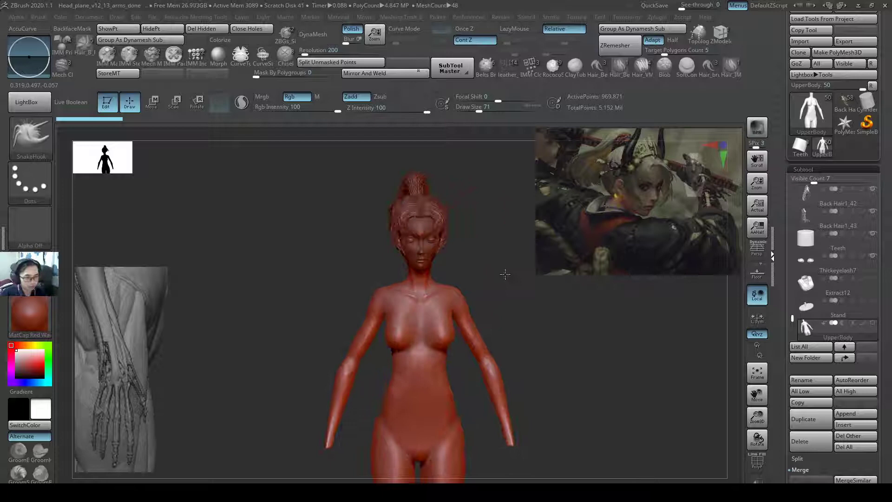
drag(504, 274, 658, 311)
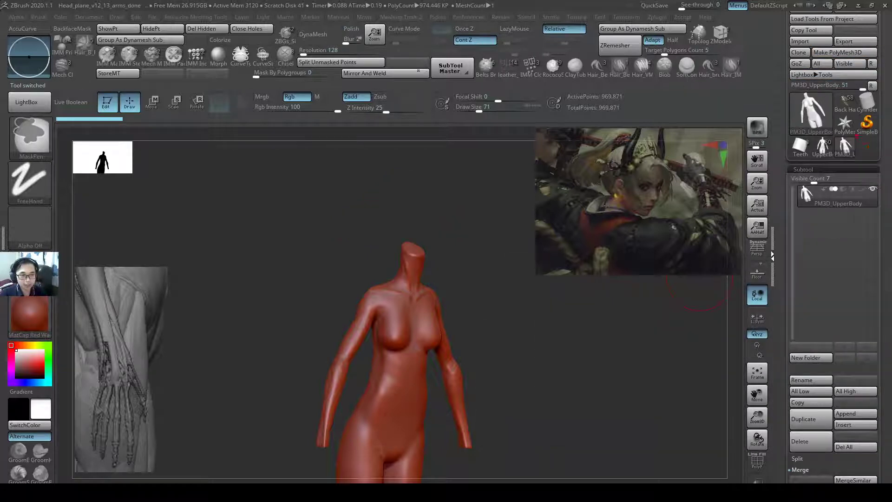
Switch back to the full UpperBody character and isolate the Back Hair1_43 head and ponytail.
click(843, 146)
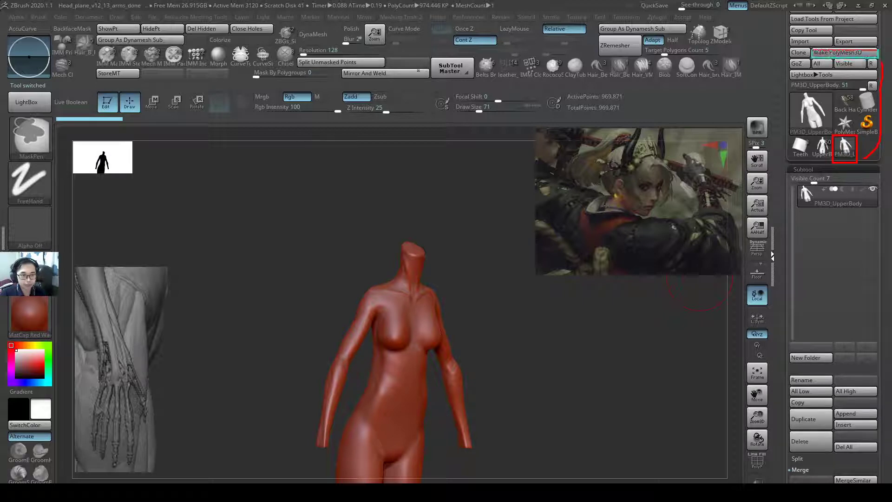
click(836, 194)
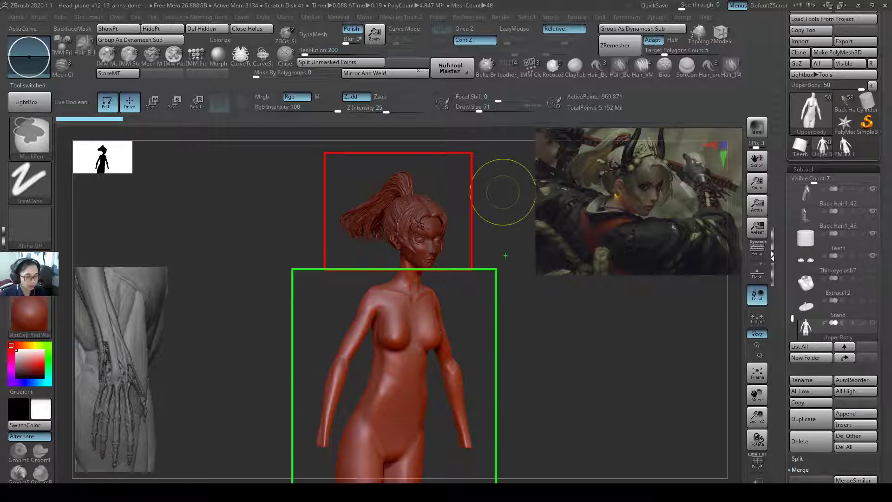
drag(540, 290, 469, 245)
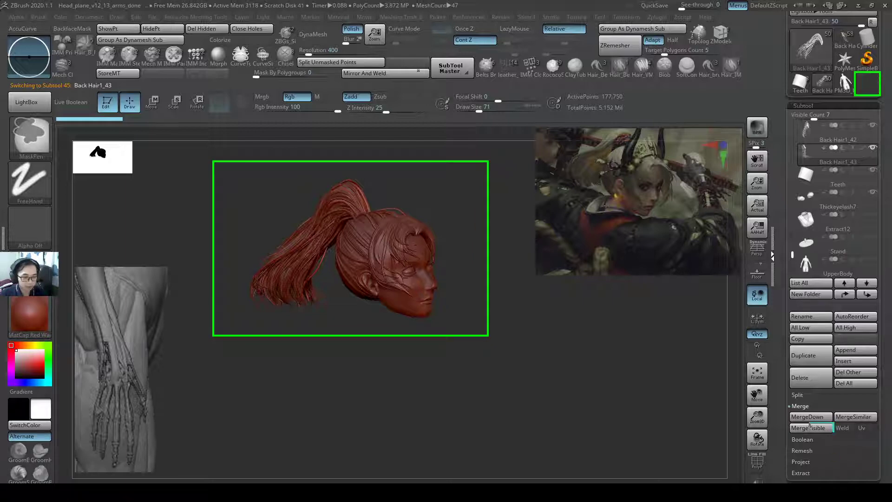
MergeVisible the head and hair, then switch to the new Merged_Back Hair1_43 tool.
click(809, 427)
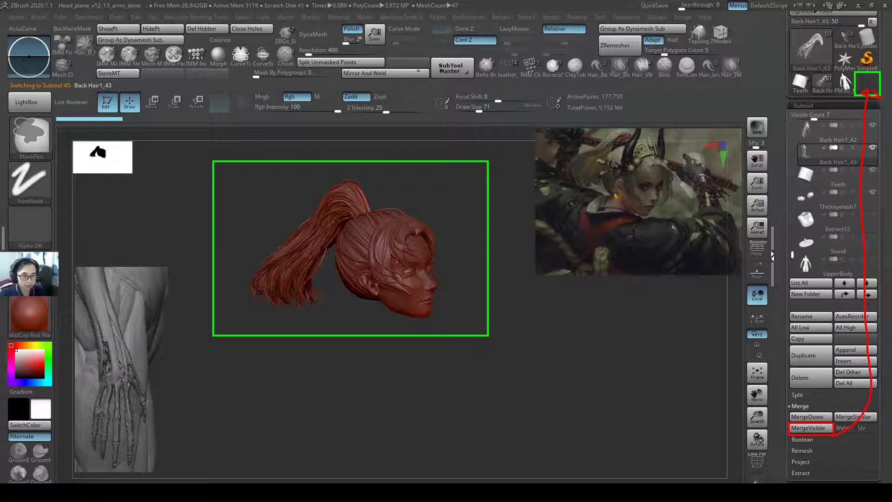
click(808, 427)
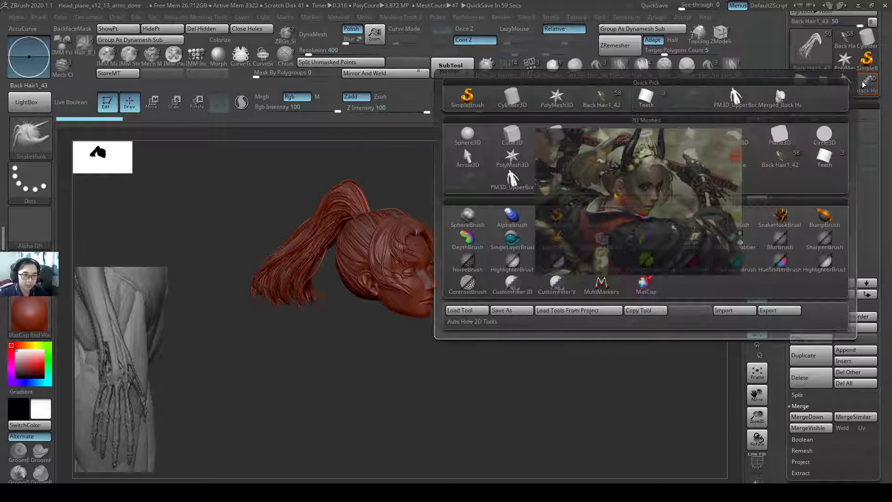
click(512, 183)
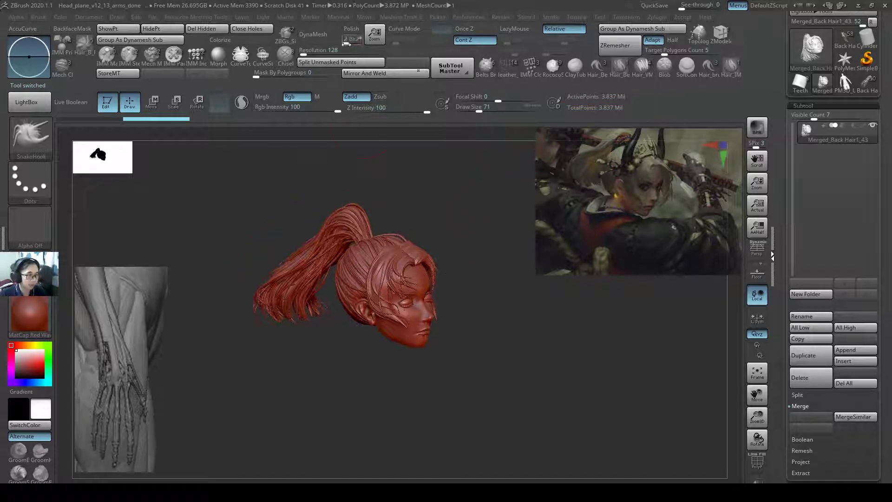
DynaMesh the merged head and hair at resolution 40 and append it to PM3D_UpperBody.
click(313, 34)
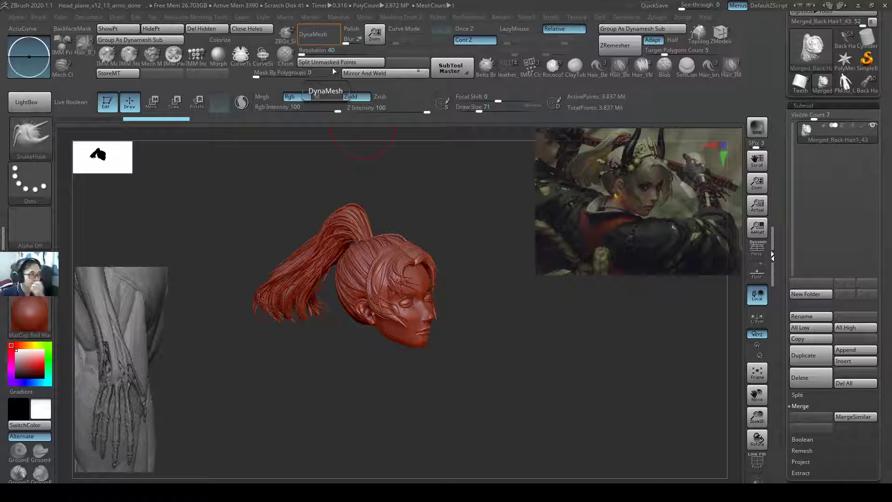
click(319, 34)
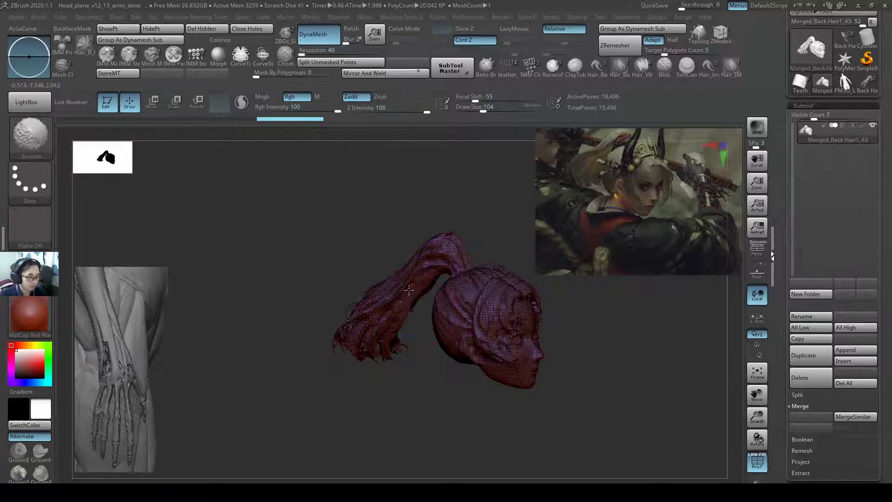
click(318, 34)
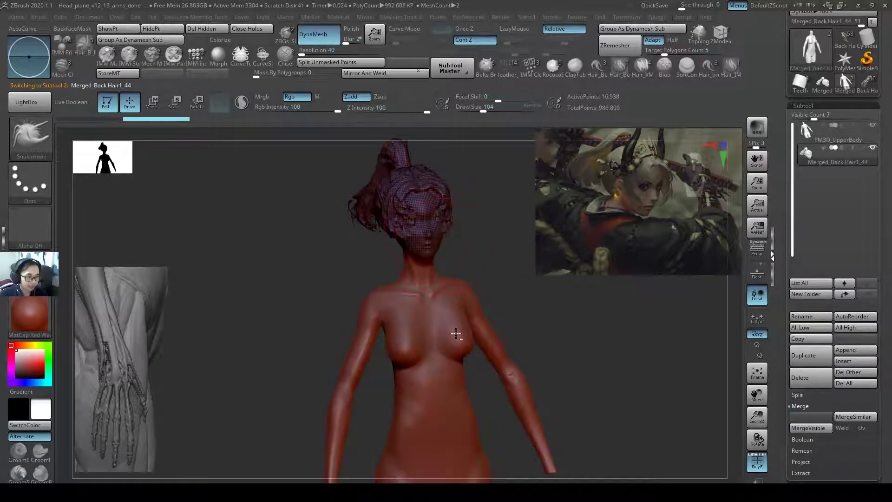
ZRemesh the PM3D_UpperBody subtool with Adapt on and inspect the new quad topology.
click(836, 139)
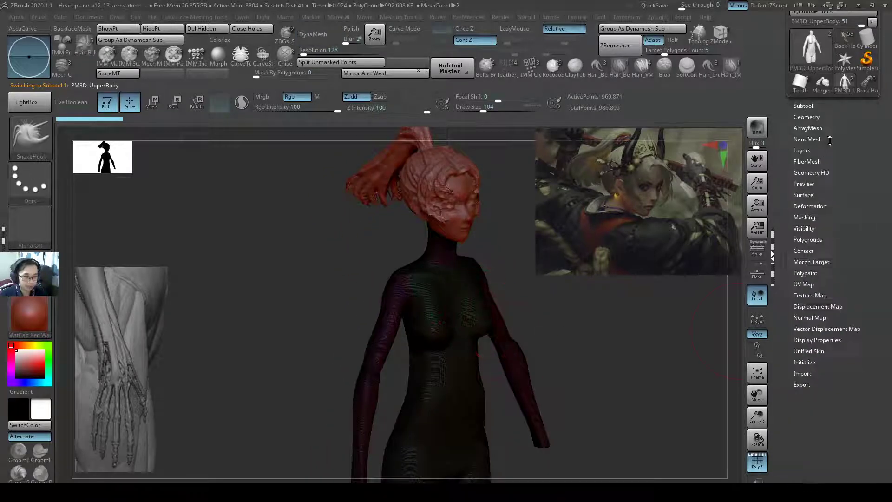
click(805, 117)
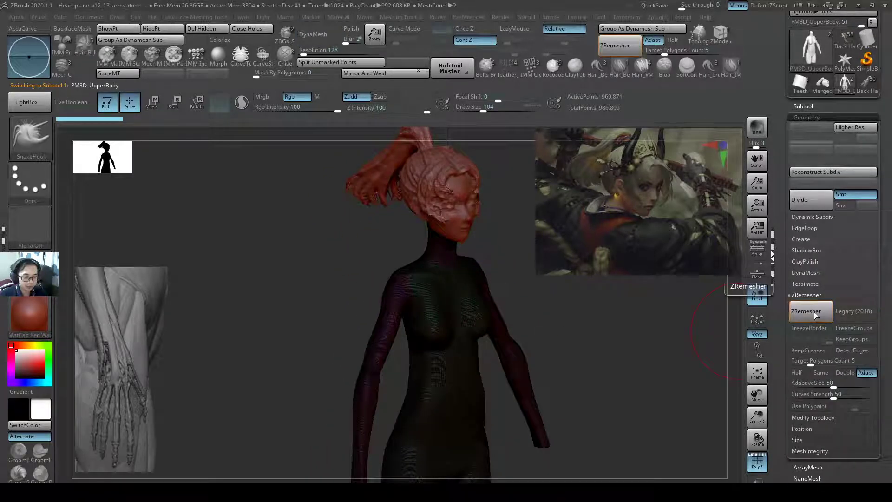
click(808, 311)
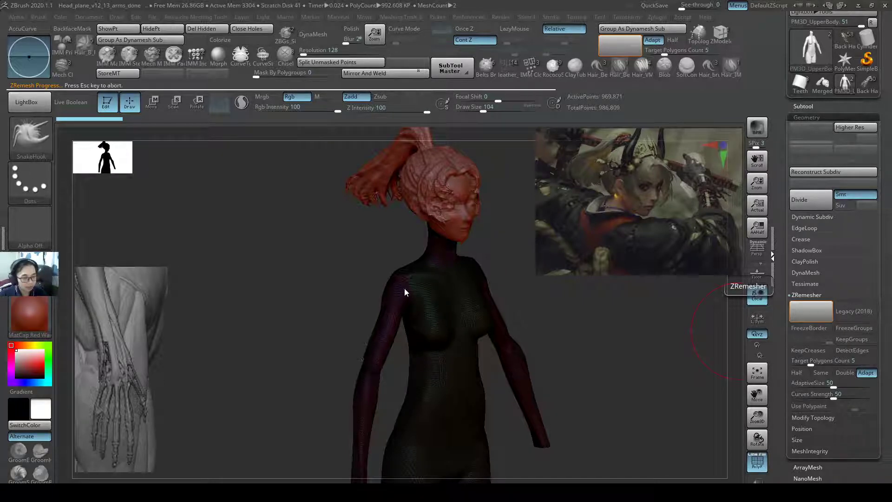
mouse_move(768, 88)
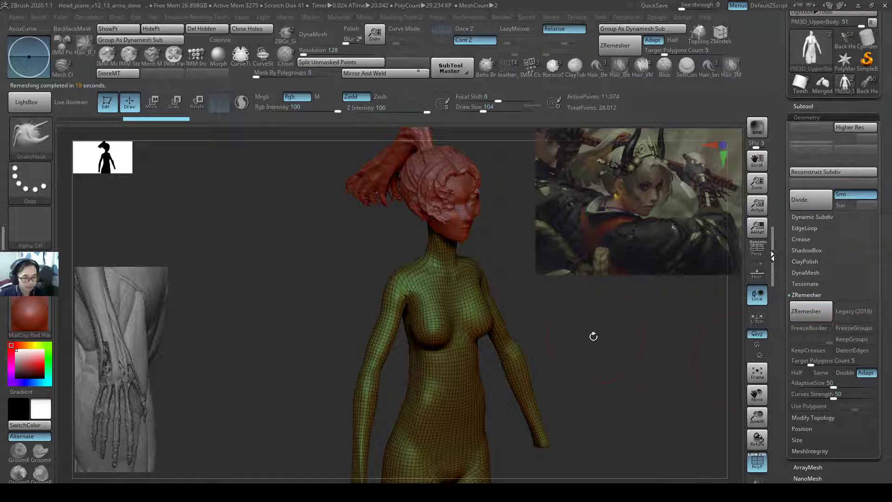
drag(593, 336, 449, 329)
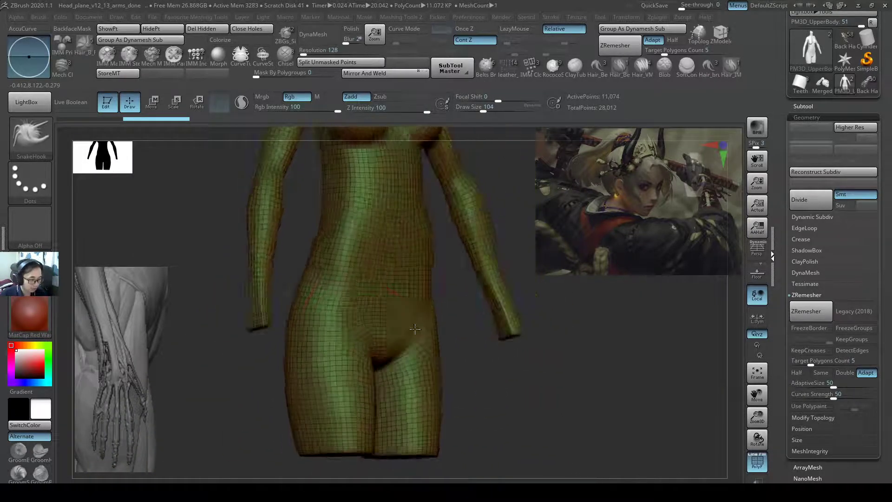
drag(414, 328, 380, 363)
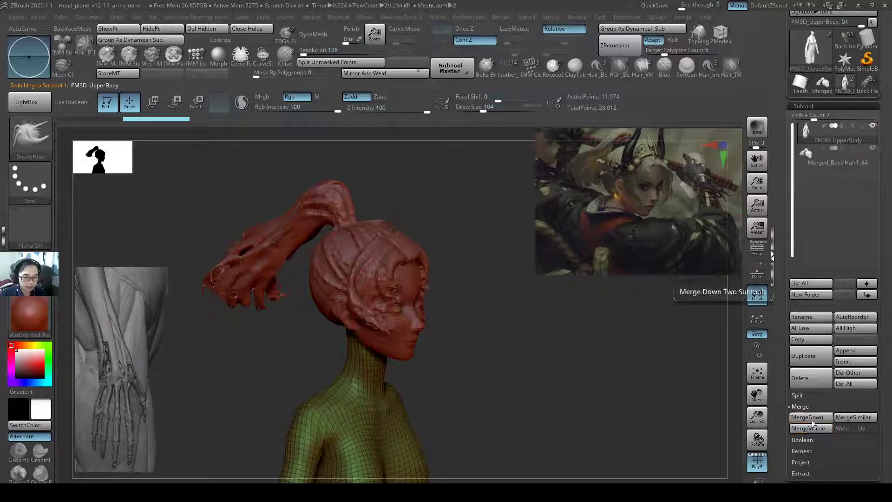
MergeDown the head and hair subtool into the body, then switch to Maya.
click(807, 416)
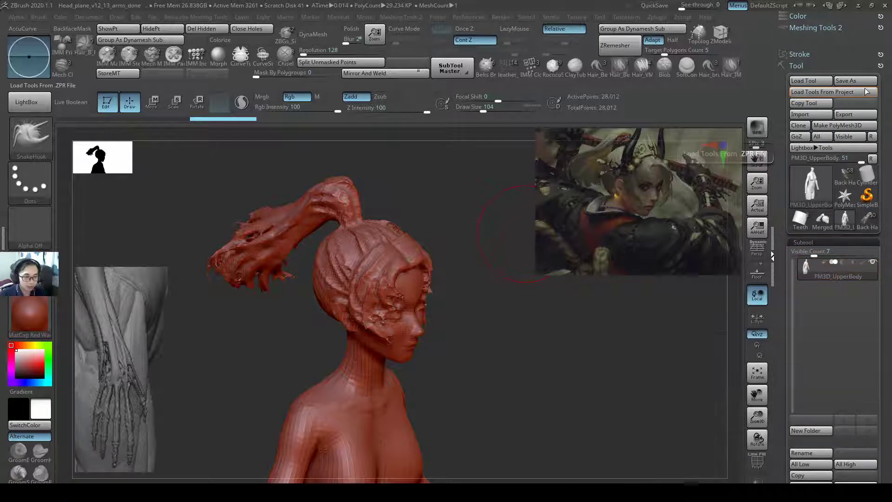
click(855, 114)
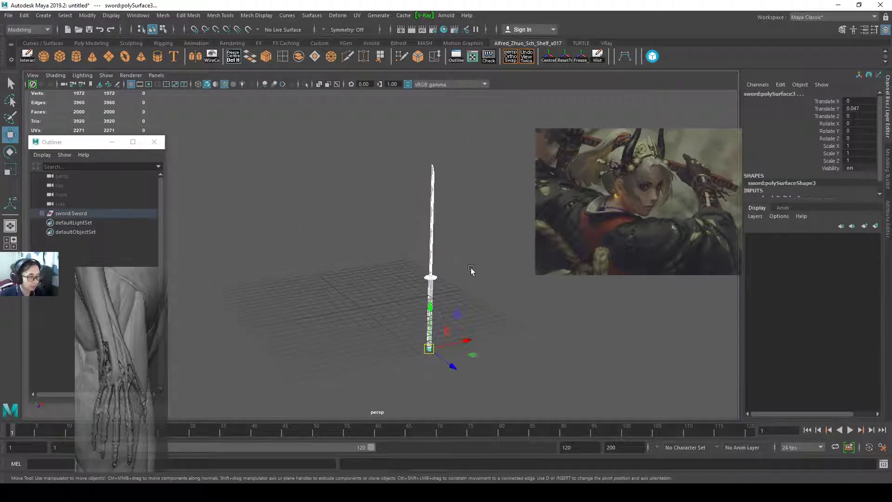
Browse the Female_Char_2020 project folders down to scenes/Zbrush in the Set Project dialog.
click(9, 16)
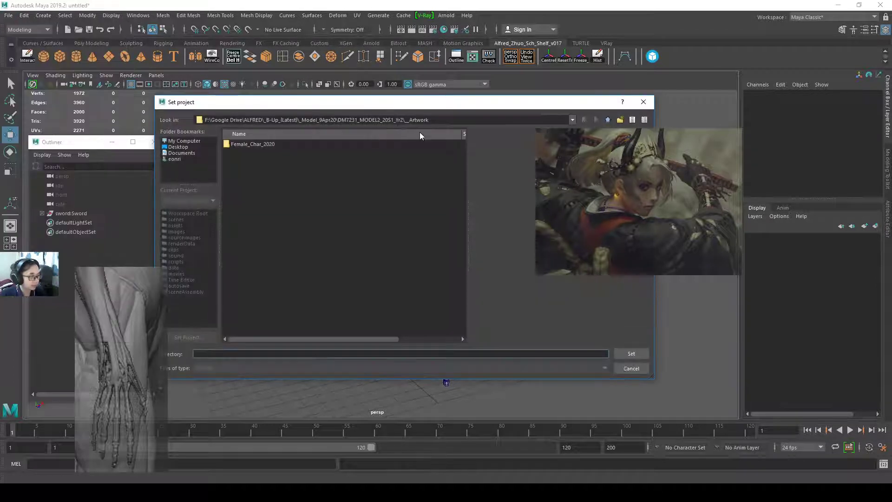
click(253, 144)
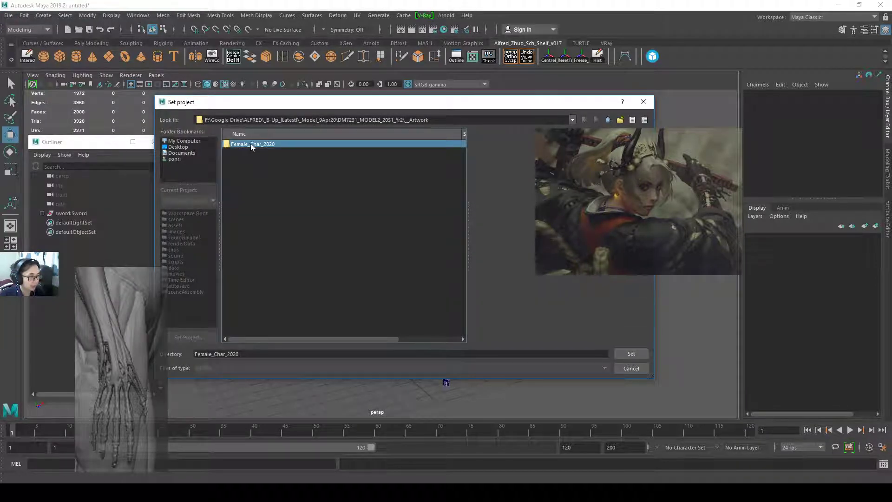
double_click(251, 144)
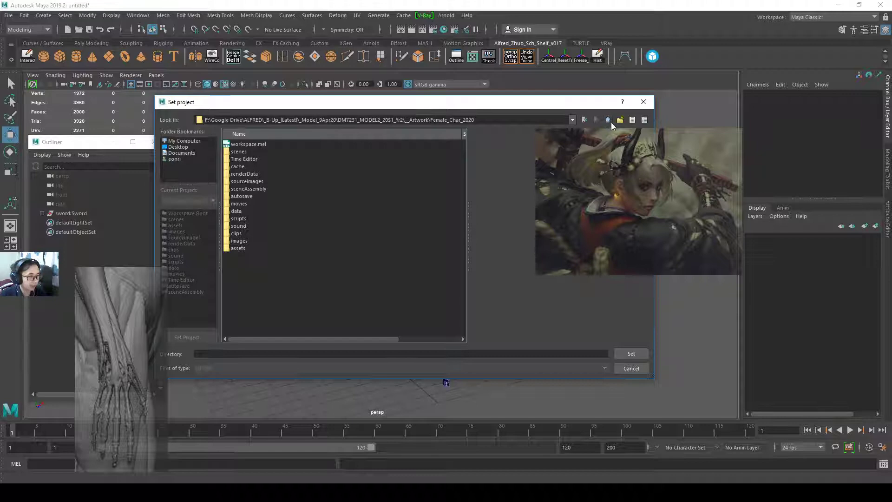
click(236, 233)
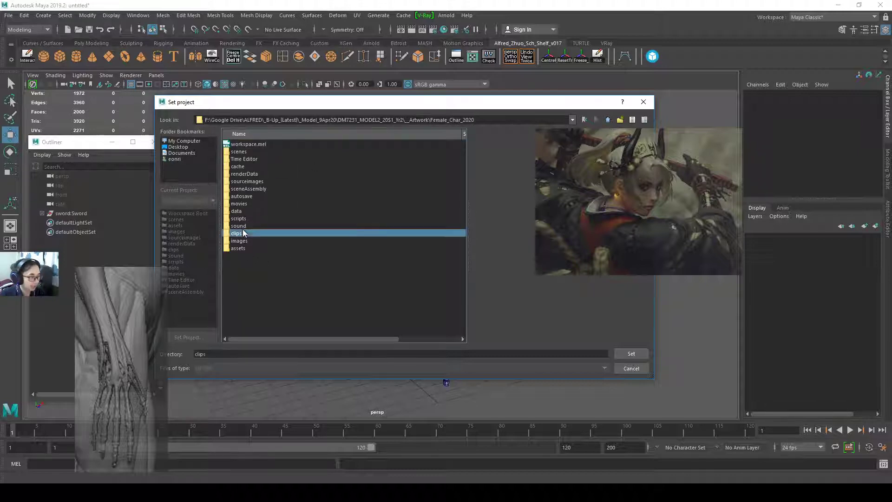
click(238, 218)
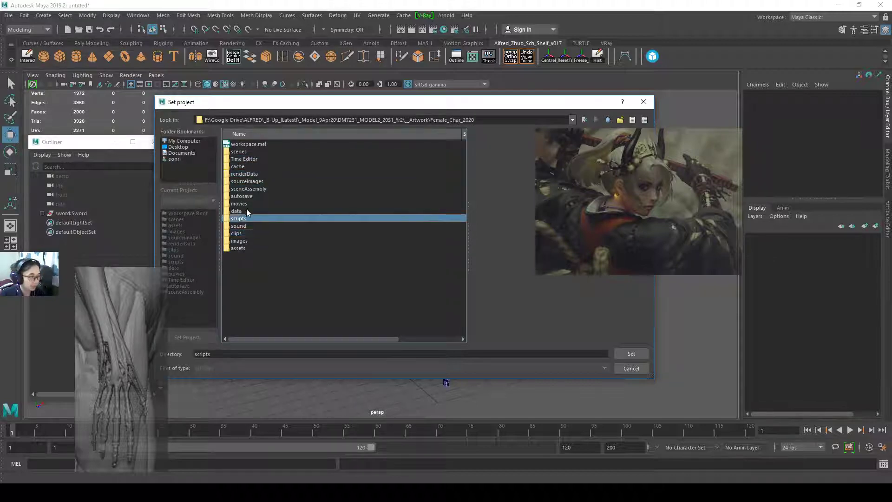
double_click(239, 152)
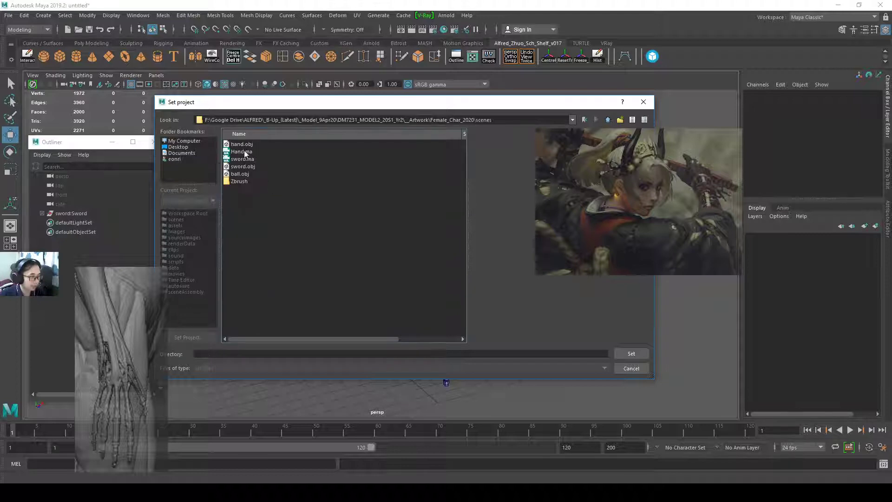
double_click(239, 181)
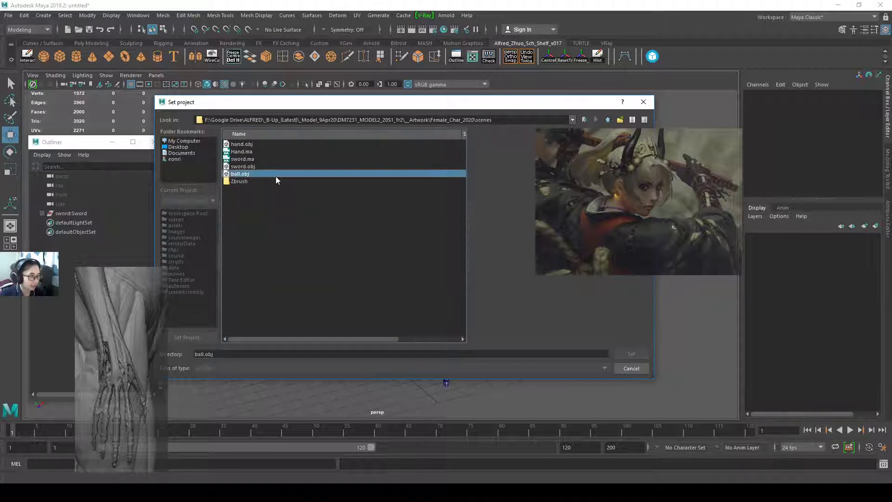
double_click(239, 181)
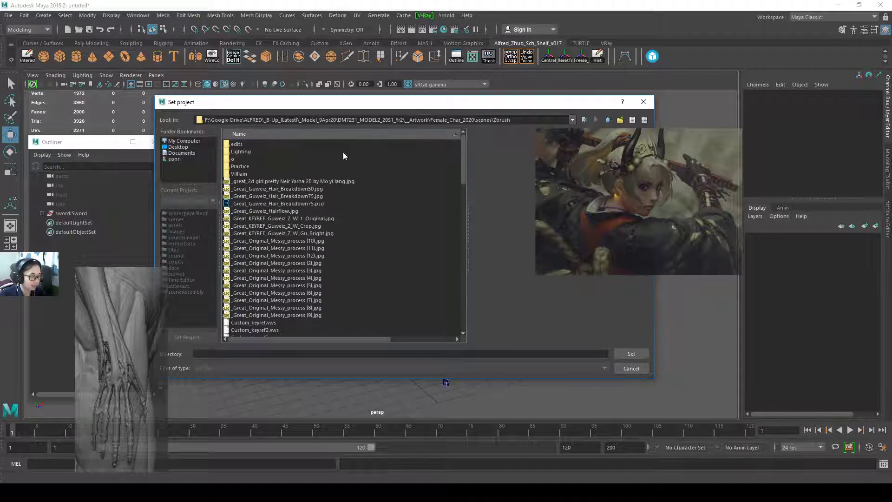
click(608, 120)
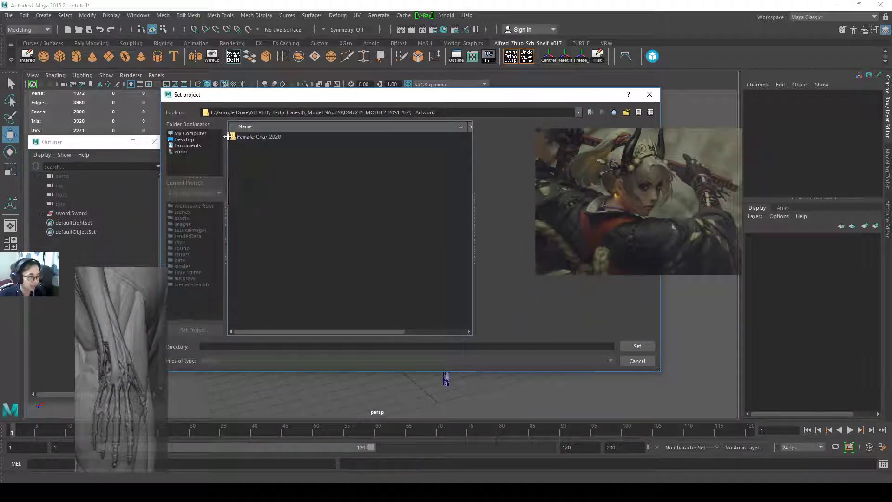
Set Female_Char_2020 as the current project and cancel the Open Scene dialog.
click(258, 137)
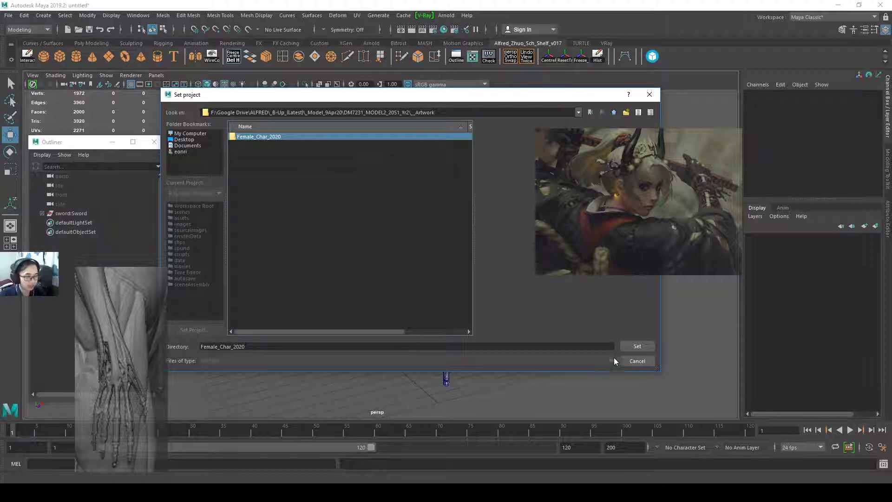
mouse_move(600, 330)
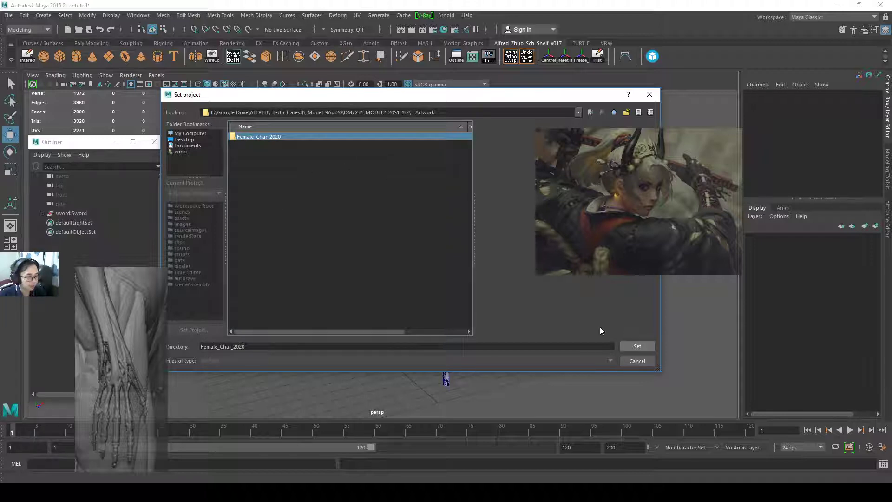
click(636, 346)
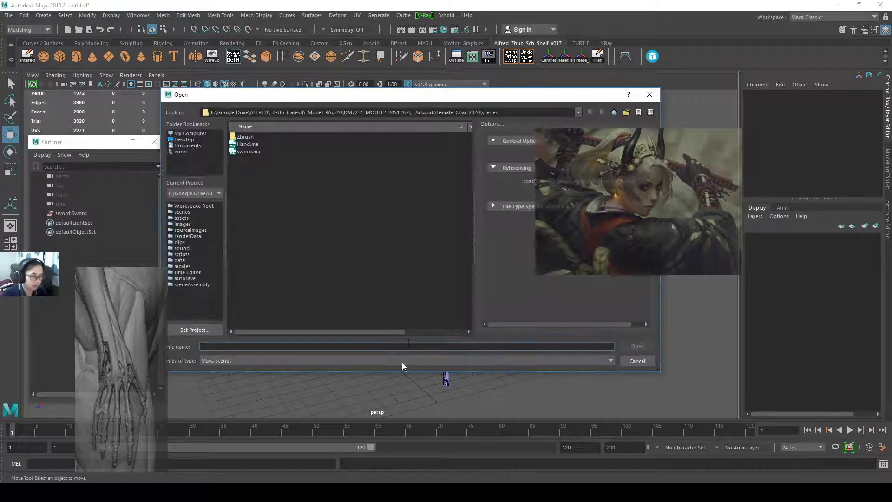
click(636, 361)
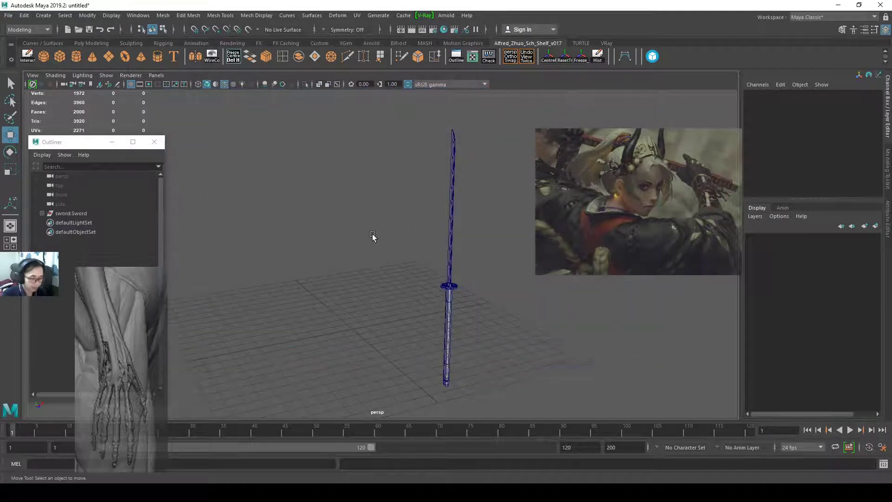
Import Low_body_Girl3.OBJ from the Zbrush folder into the scene.
click(8, 15)
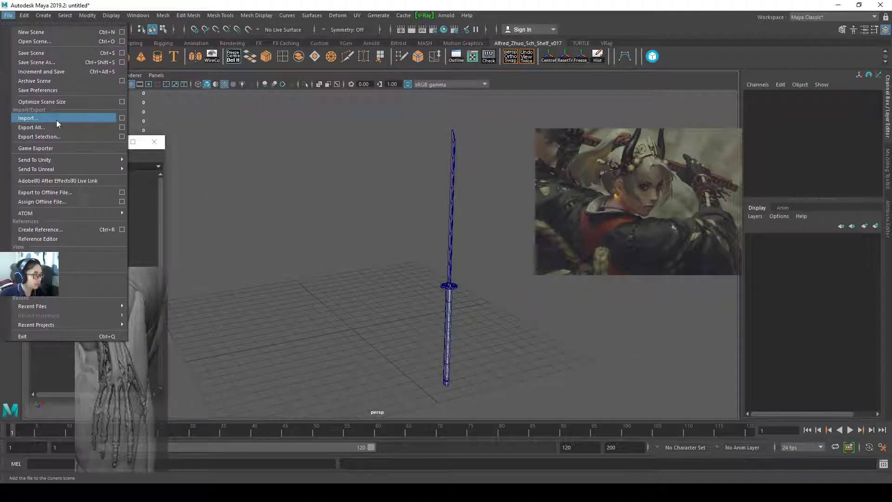
click(28, 117)
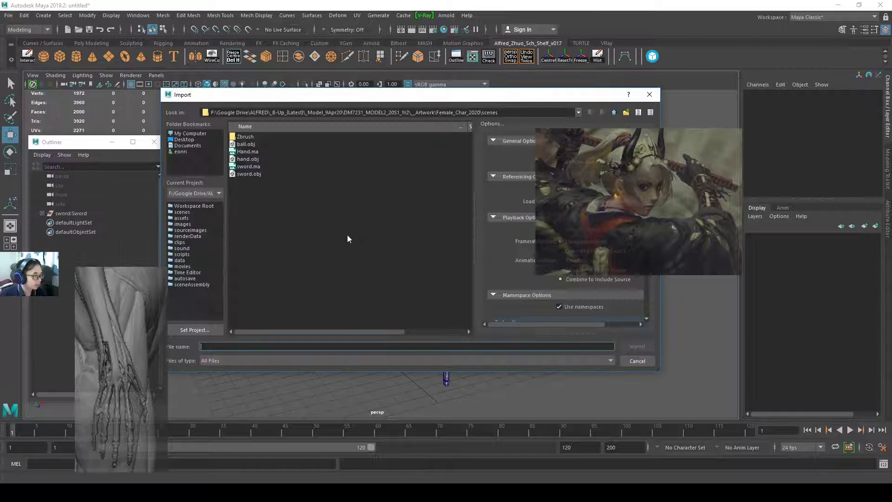
double_click(245, 137)
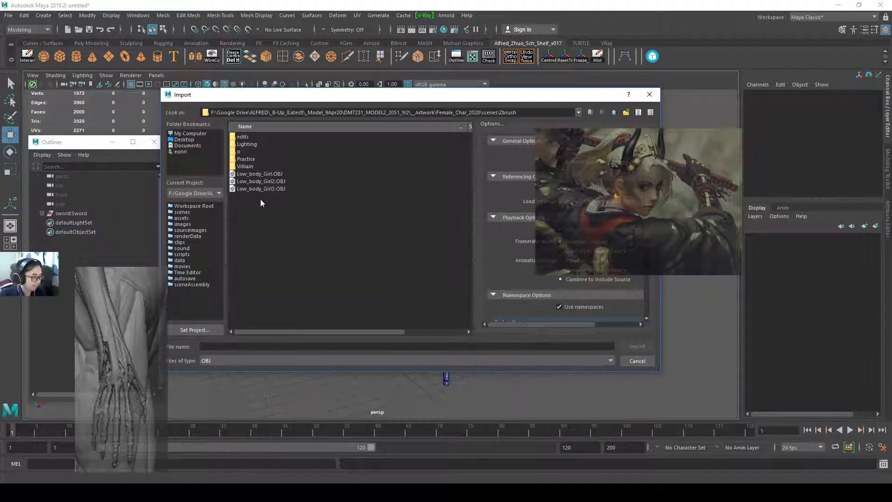
click(261, 188)
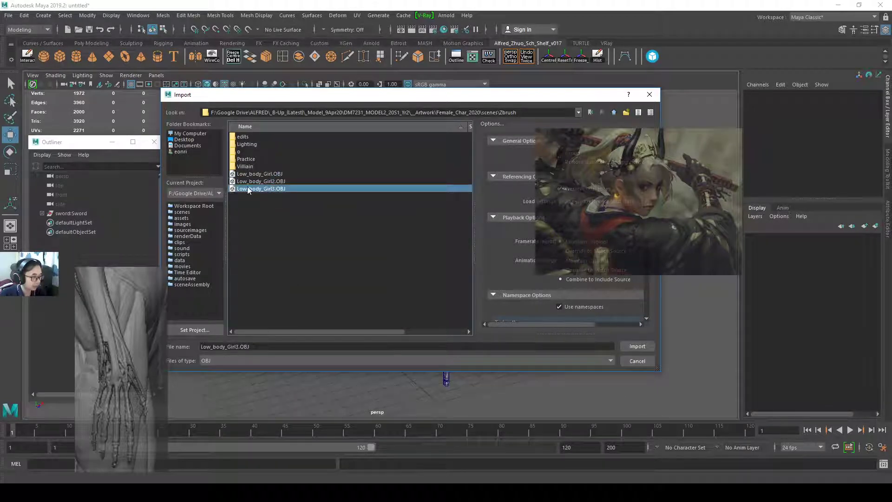
click(637, 346)
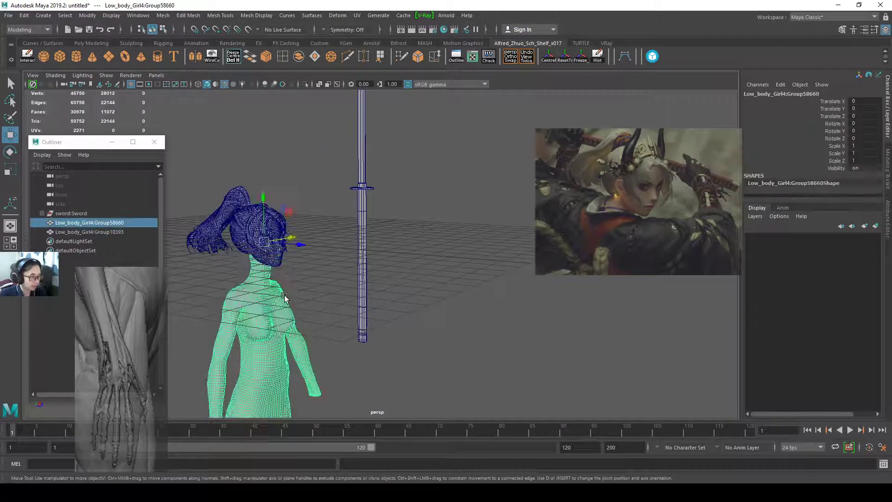
click(72, 213)
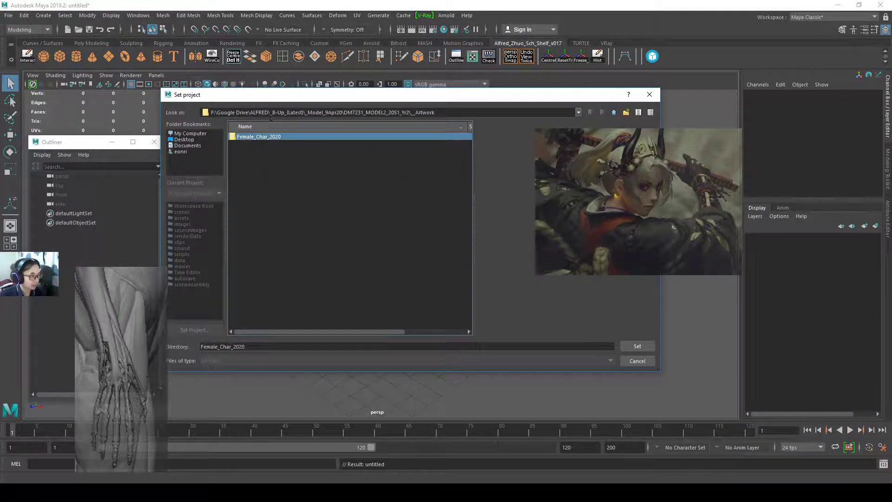
Confirm the Female_Char_2020 project, import the body OBJ from scenes, and deselect it.
click(637, 346)
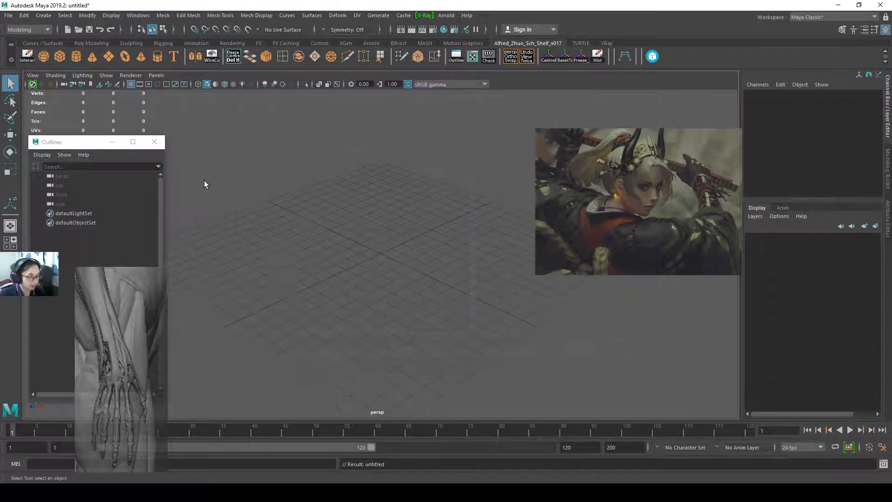
click(8, 15)
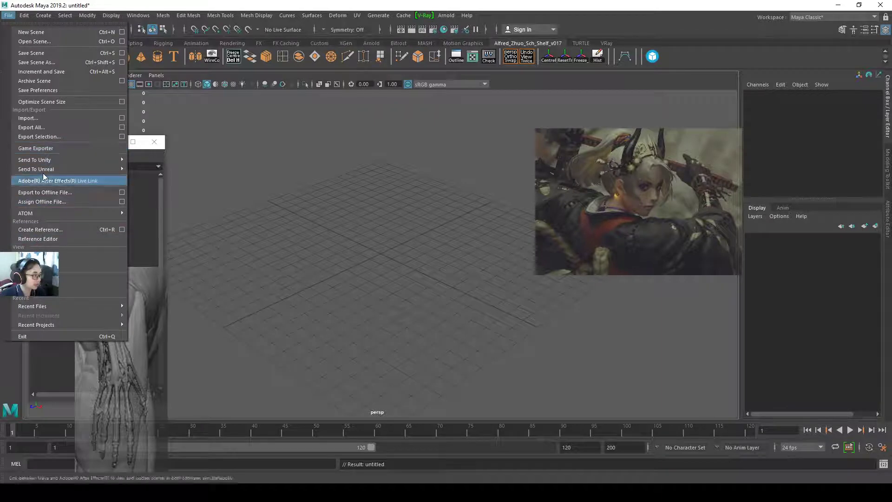
click(27, 117)
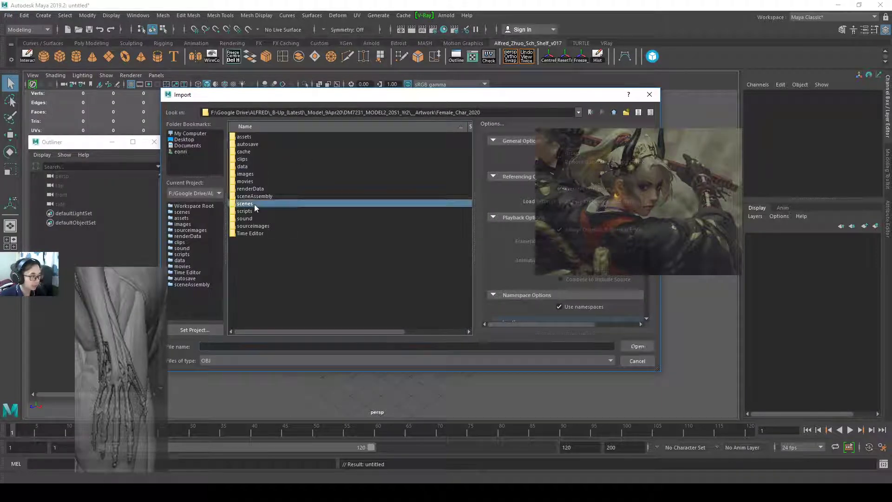
double_click(245, 204)
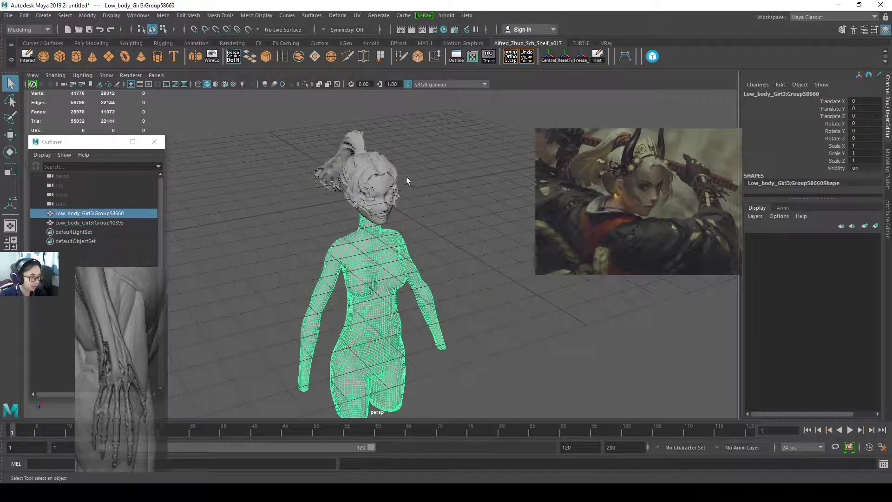
click(89, 222)
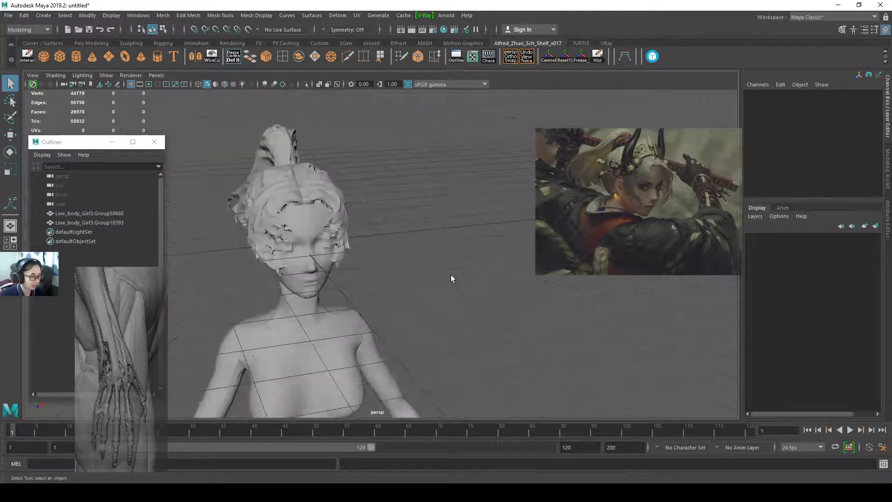
Import sword.obj into the scene beside the body.
click(24, 15)
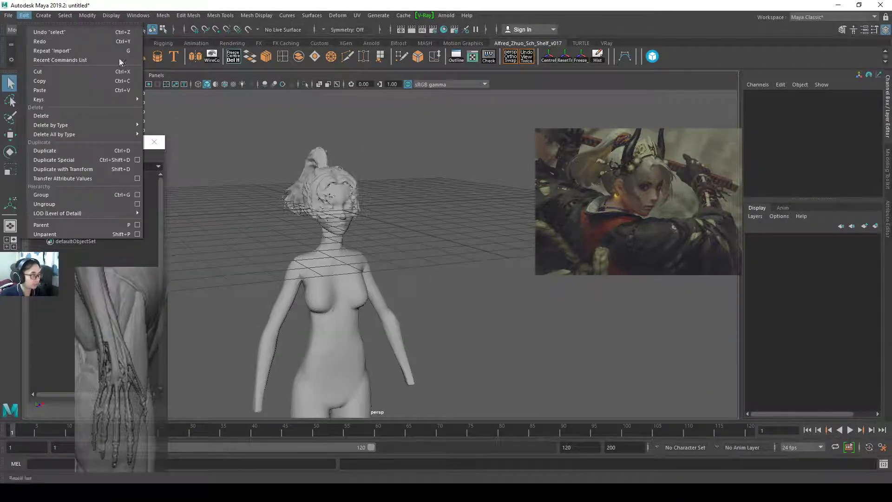
click(8, 15)
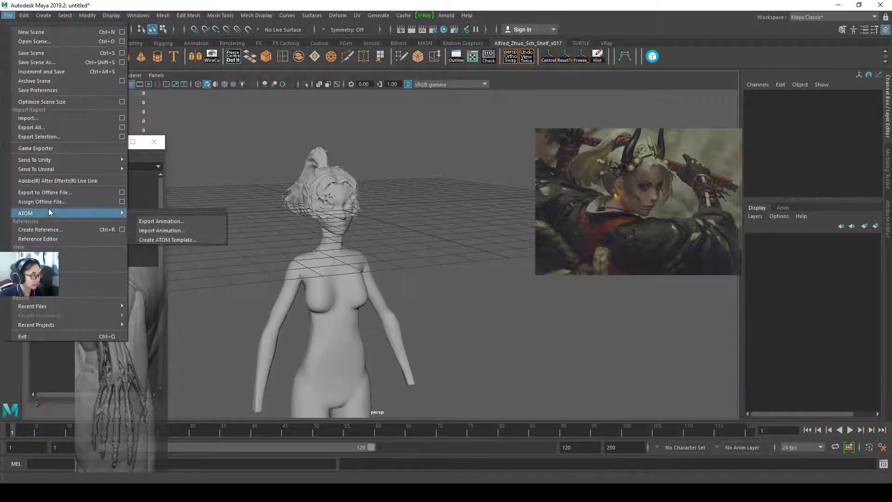
click(28, 118)
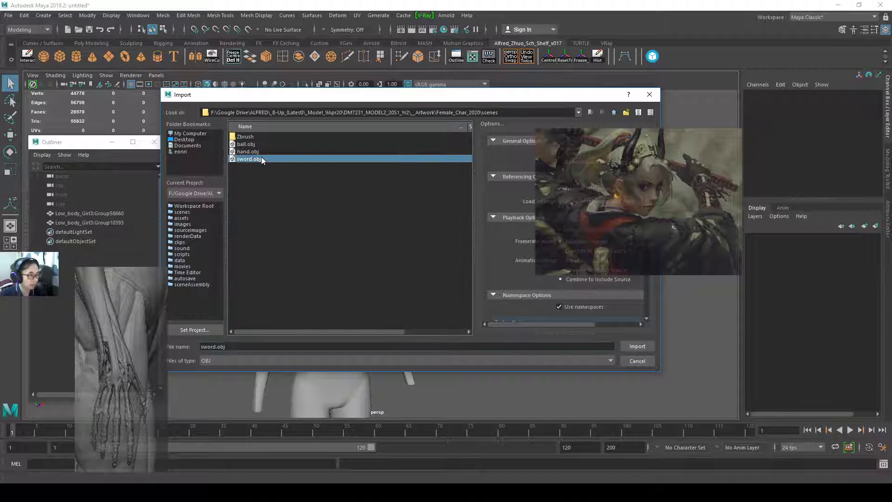
click(636, 345)
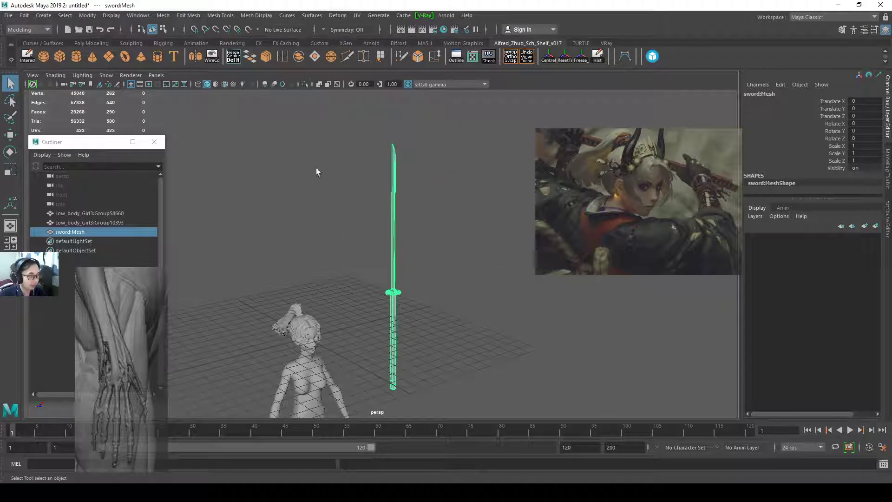
Split the sword's crossguard into its own object with Mesh > Separate.
click(138, 16)
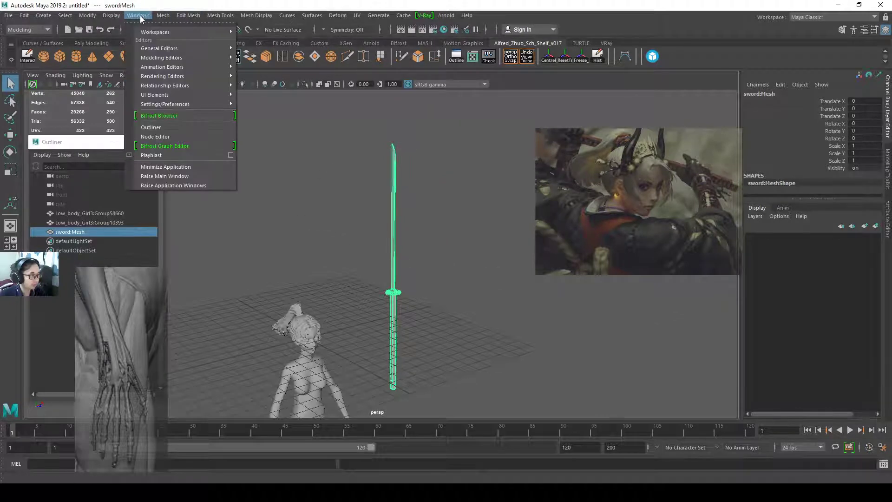
click(188, 15)
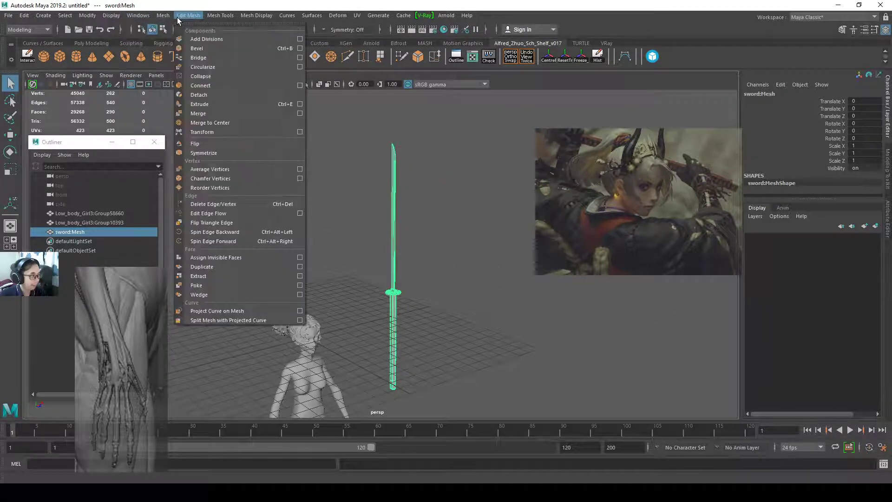
click(163, 15)
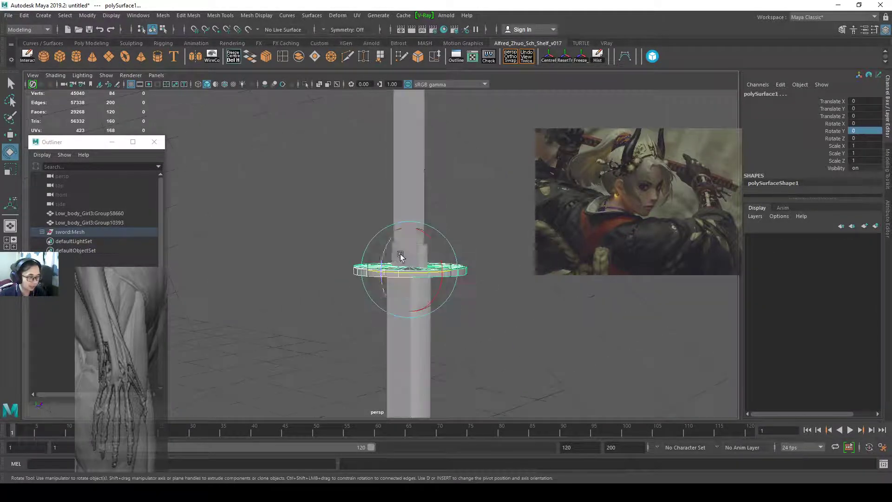
Rotate the separated sword guard piece into position in Maya.
drag(400, 256, 431, 275)
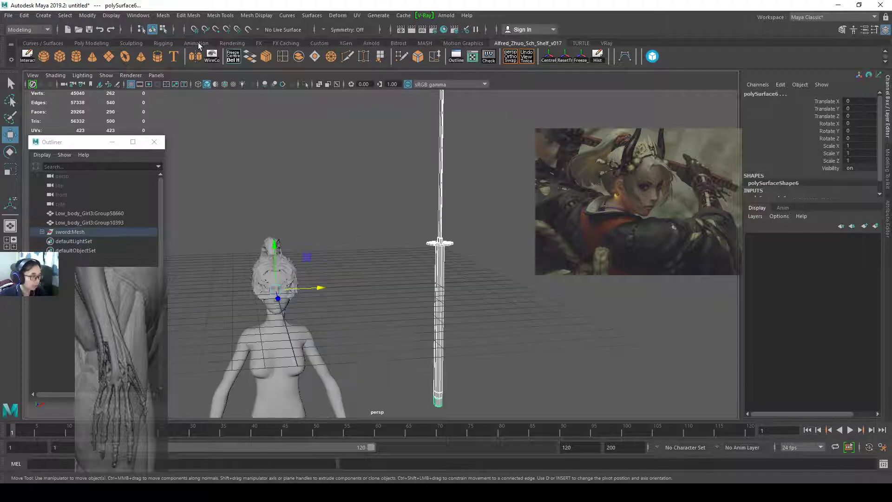
Export the selected sword over the existing sword.obj, confirming the replacement.
click(8, 15)
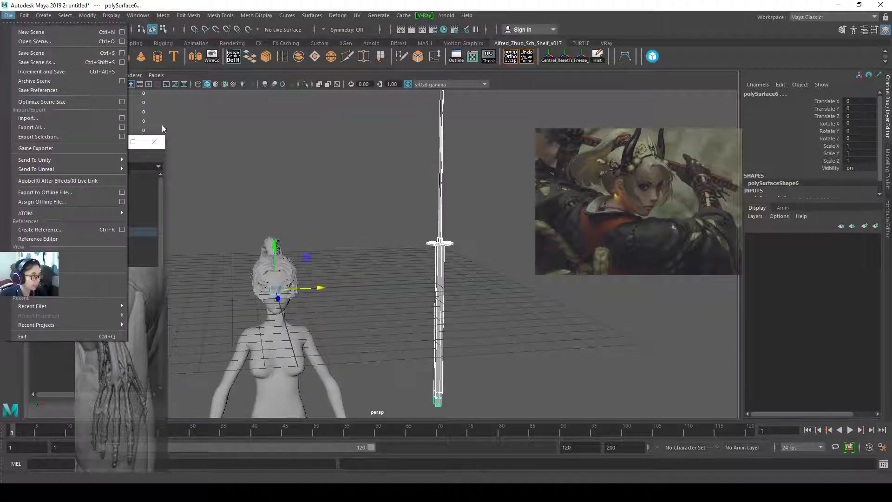
click(8, 15)
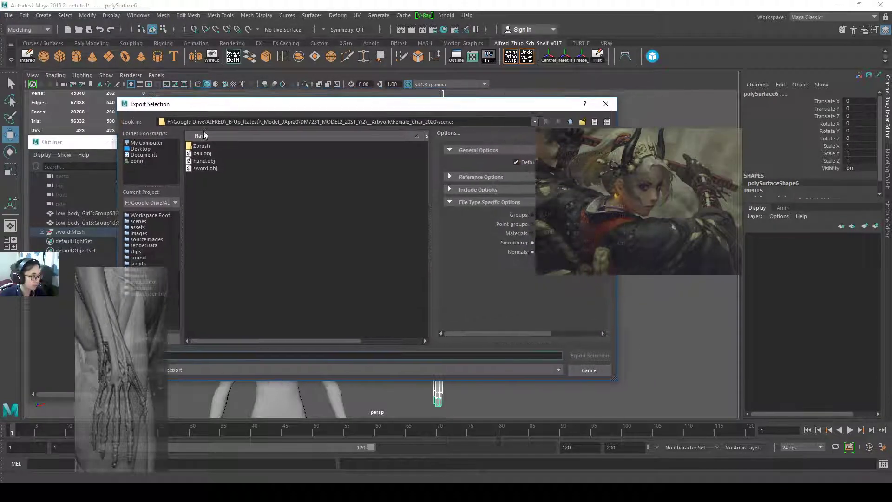
click(205, 168)
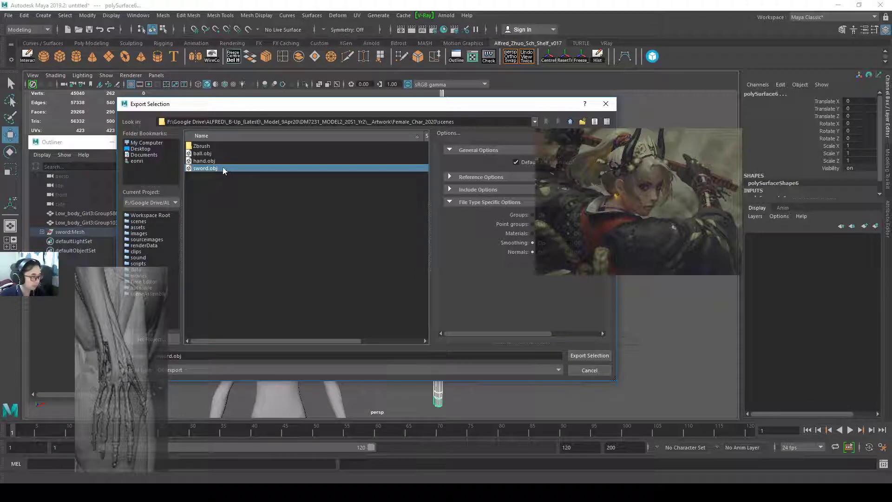
click(589, 355)
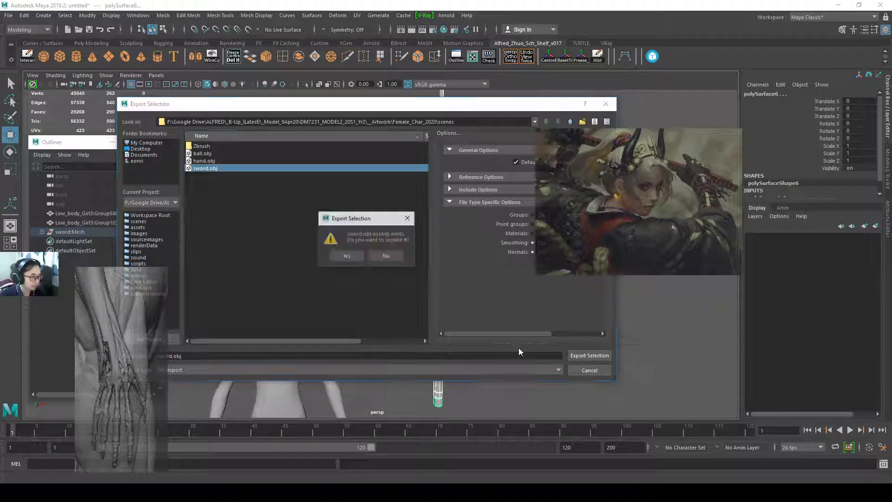
click(346, 256)
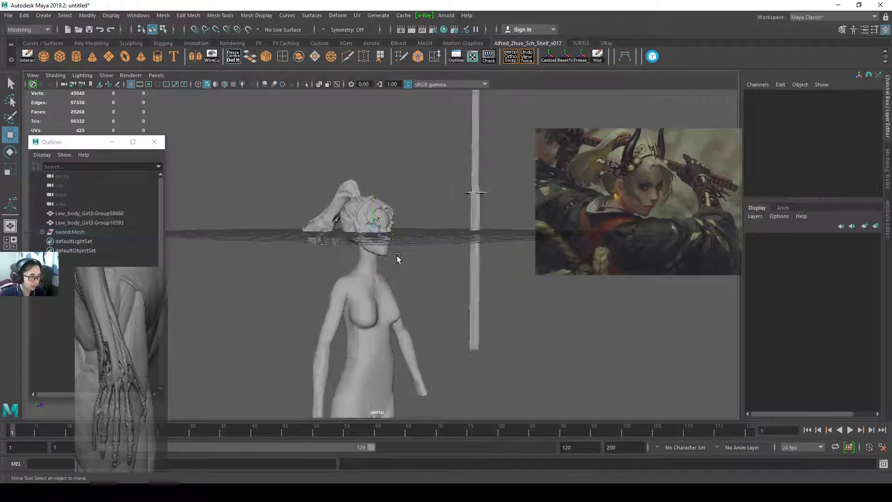
click(88, 213)
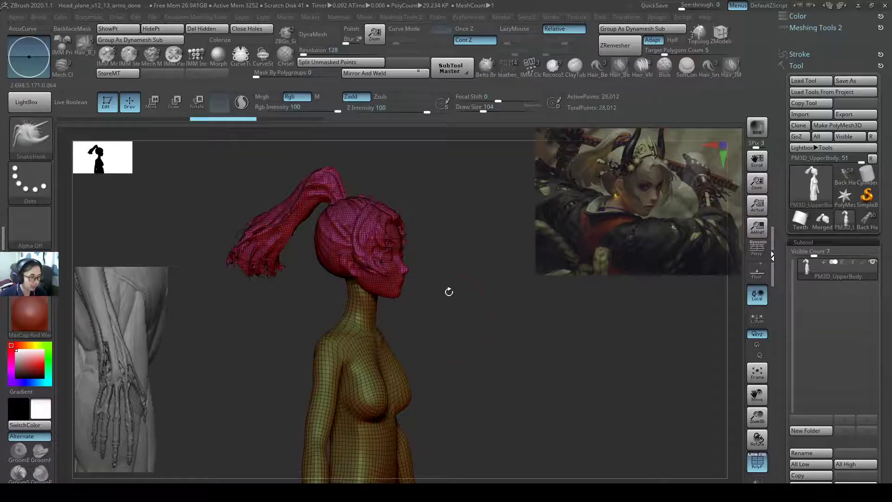
Orbit the character to face front and select the UpperBody subtool.
drag(448, 291, 398, 344)
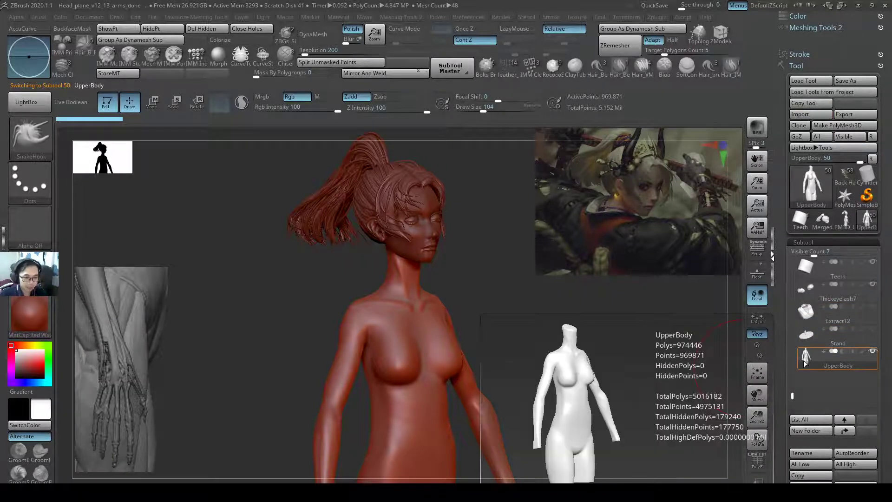
click(836, 357)
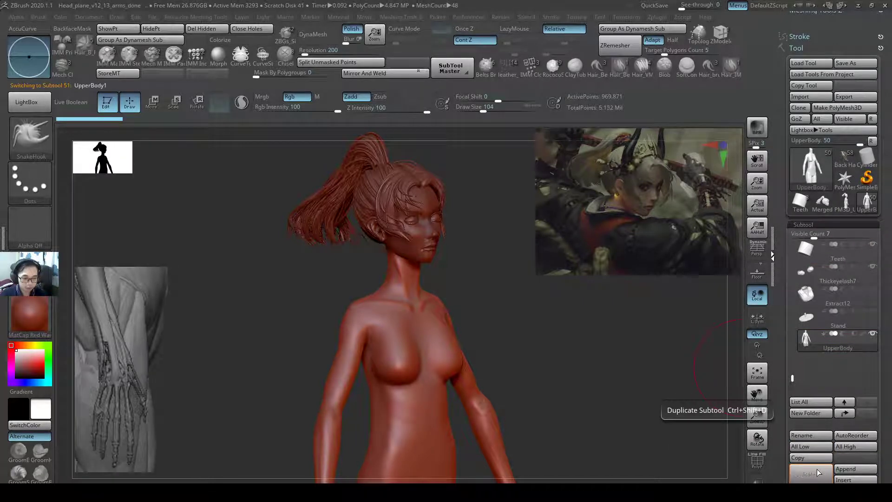
Duplicate the UpperBody subtool and import sword.obj into the UpperBody1 copy.
click(802, 473)
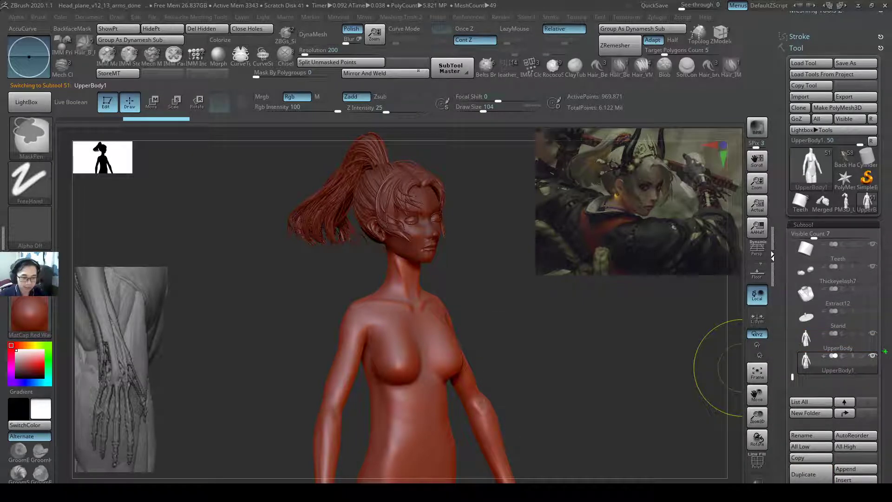
click(836, 370)
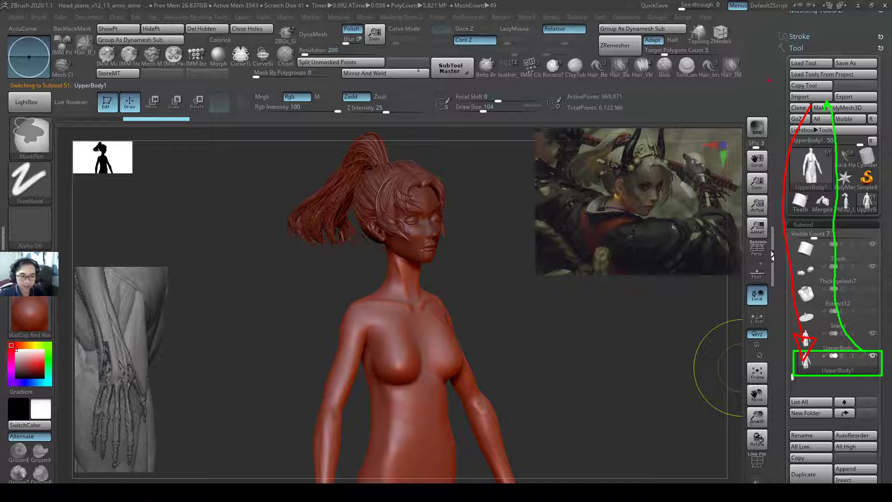
click(799, 96)
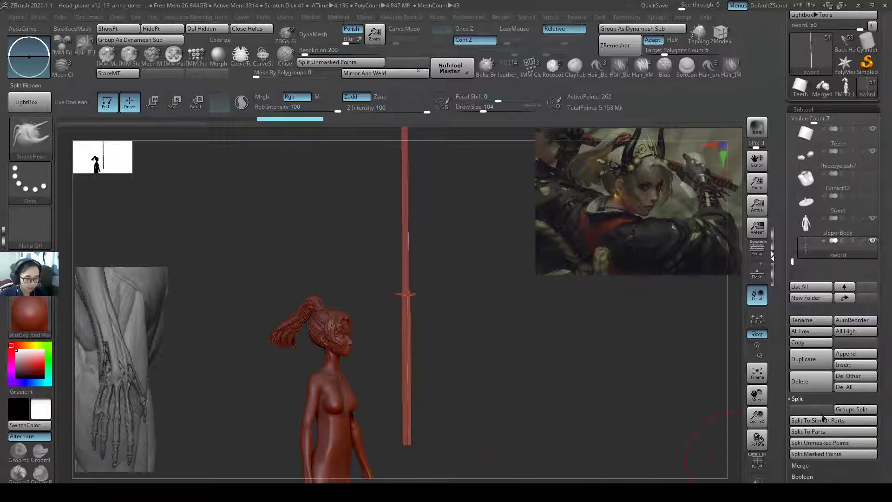
Split the sword subtool into parts and select the guard piece.
click(808, 430)
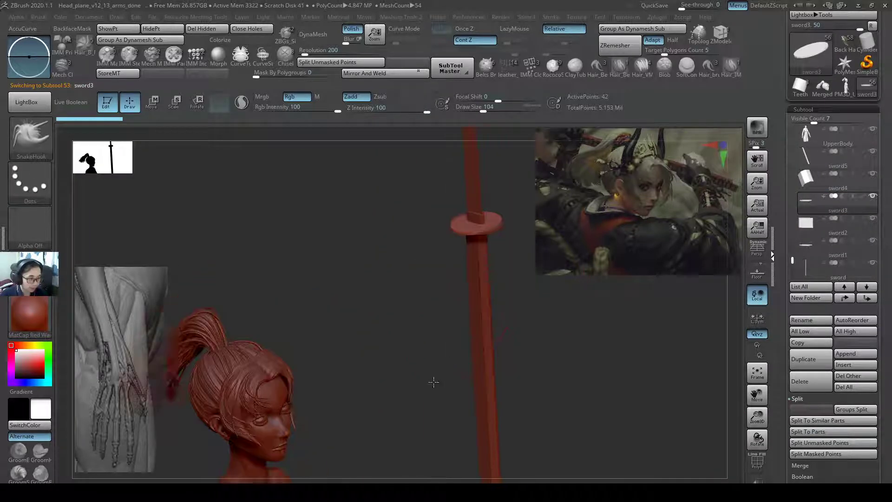
click(837, 160)
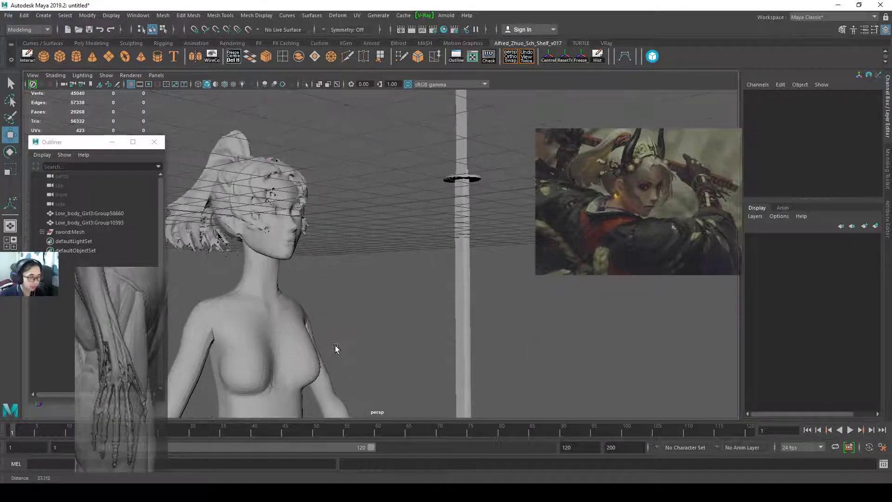
Create a polygon cylinder and move it onto the top of the hair bun.
click(89, 222)
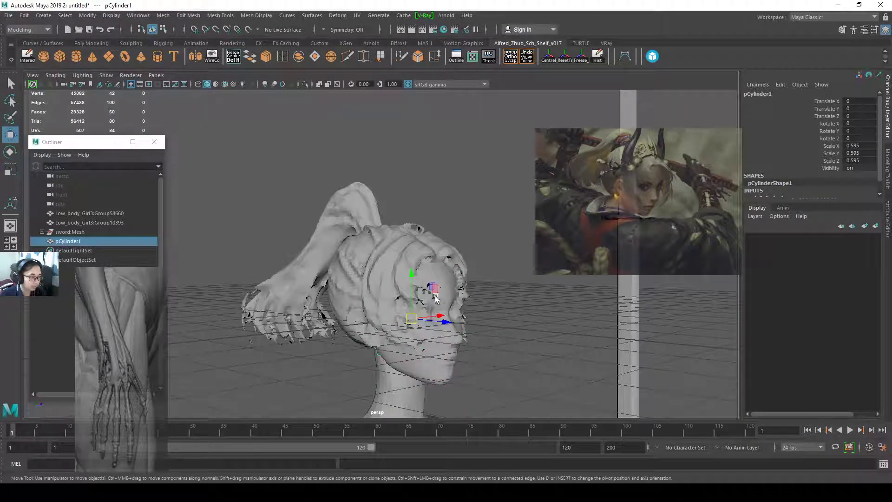
drag(433, 296, 367, 222)
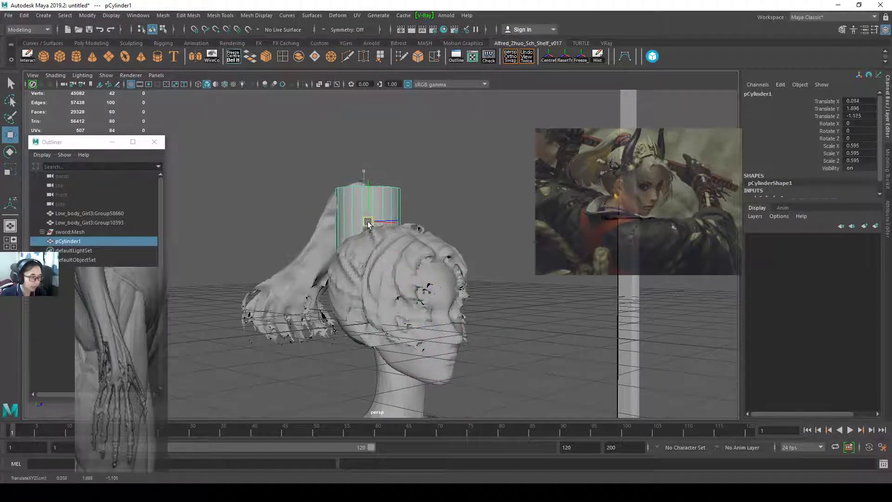
drag(366, 222, 398, 176)
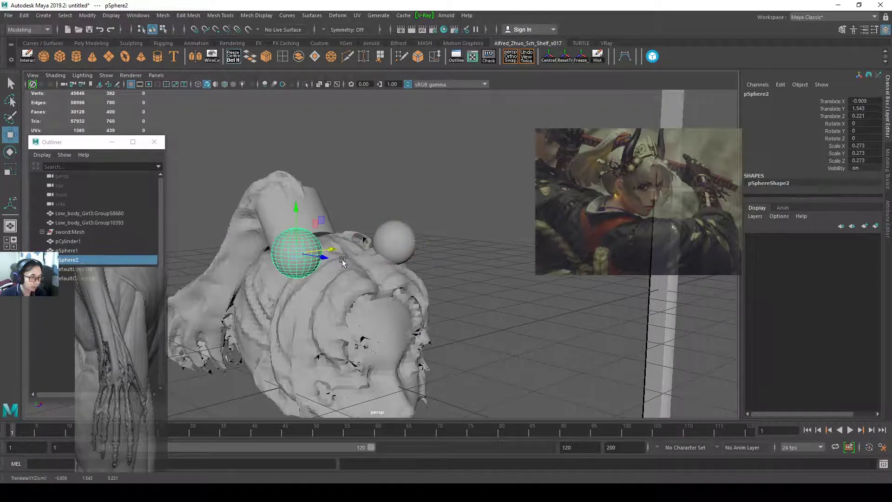
Tilt the cylinder to follow the bun and select the accessory shapes.
click(89, 223)
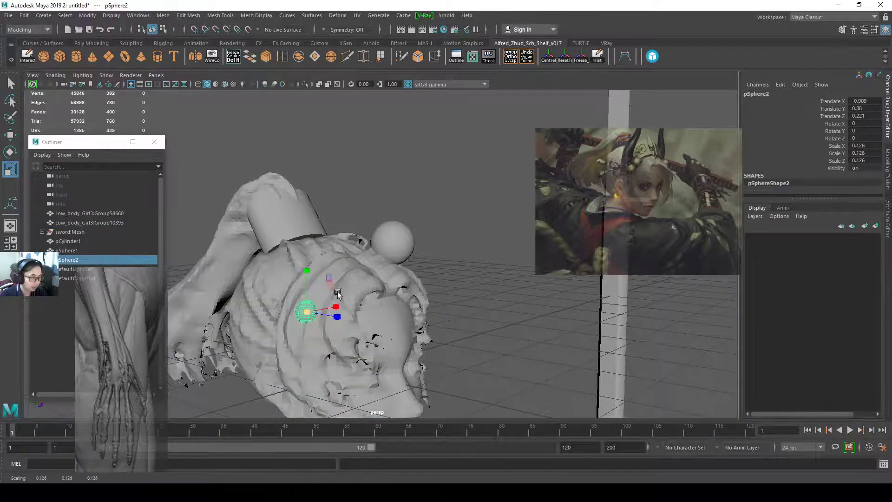
click(68, 240)
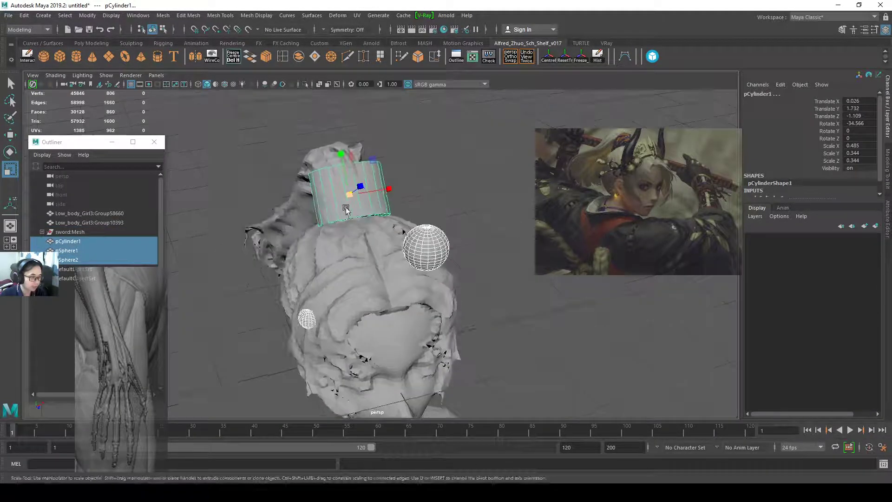
drag(369, 227, 398, 262)
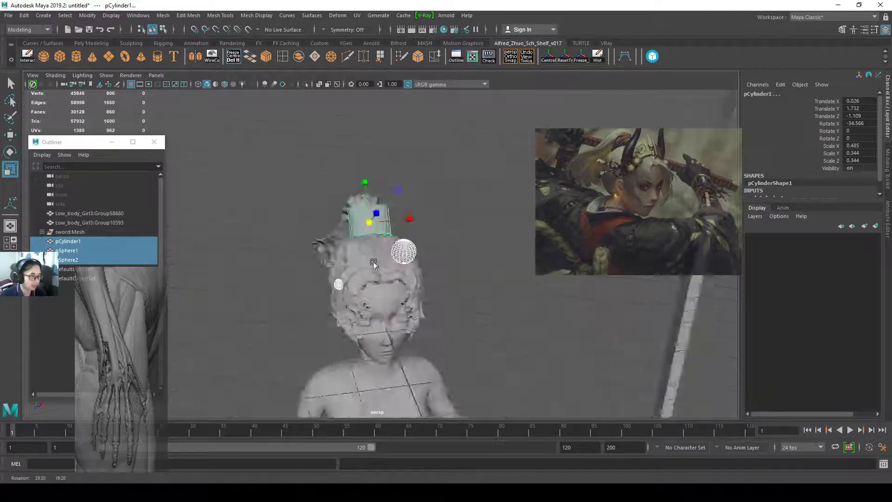
click(68, 260)
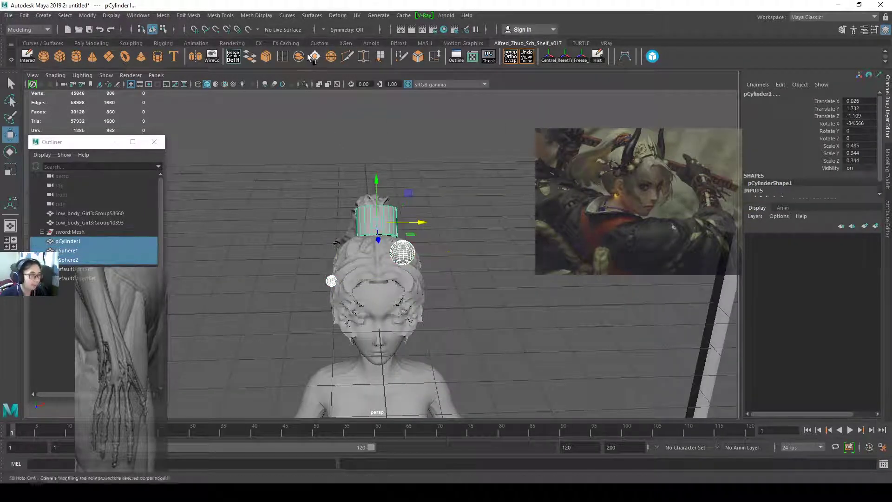
click(8, 16)
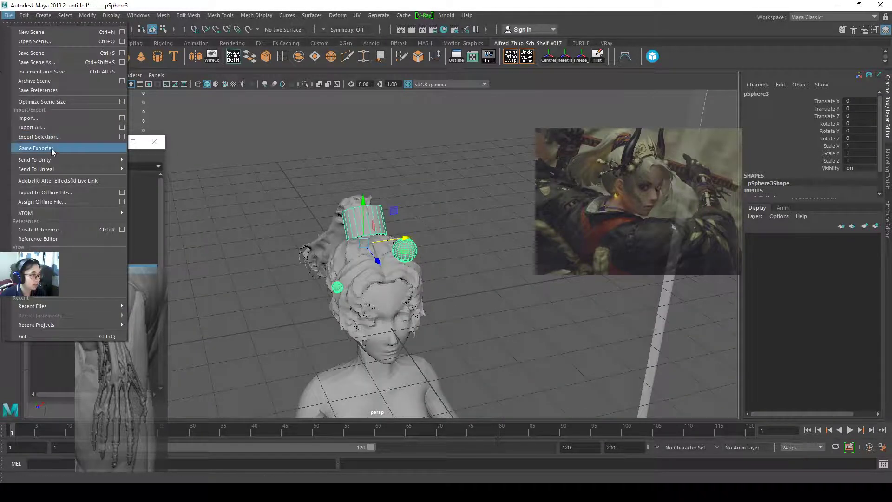
Export the selection as 'accesory' OBJ with materials switched off.
click(39, 136)
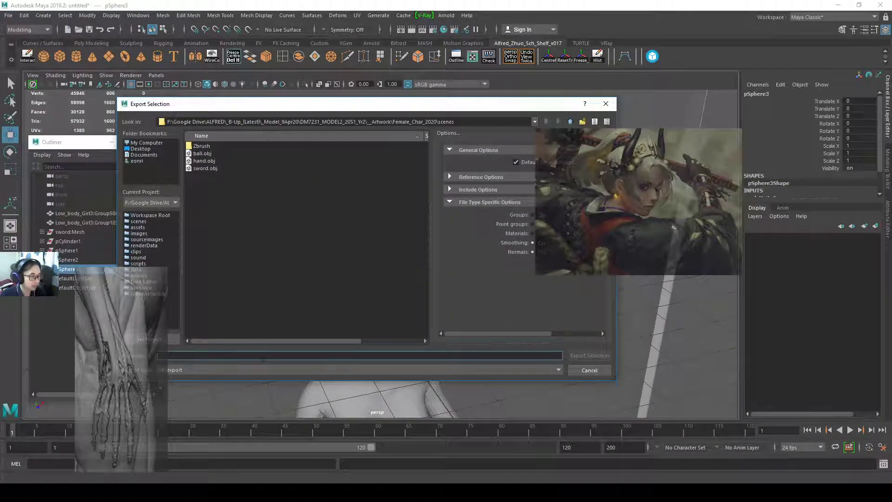
text(accesory)
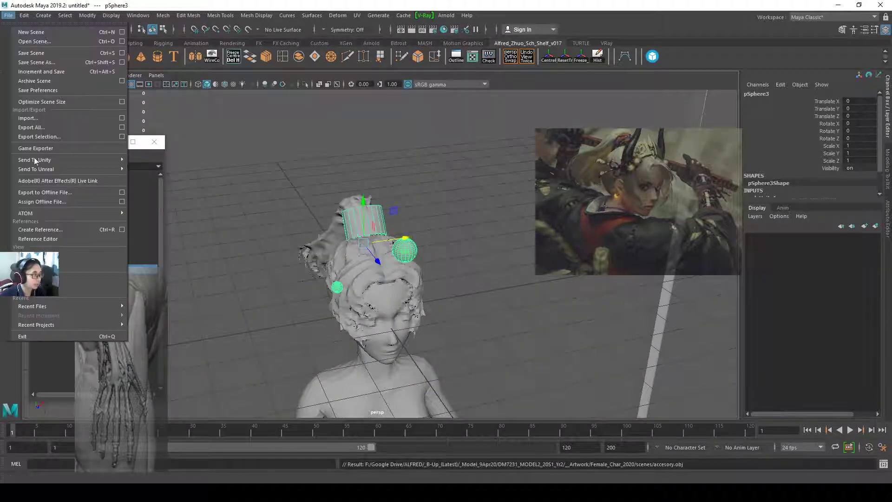
click(39, 136)
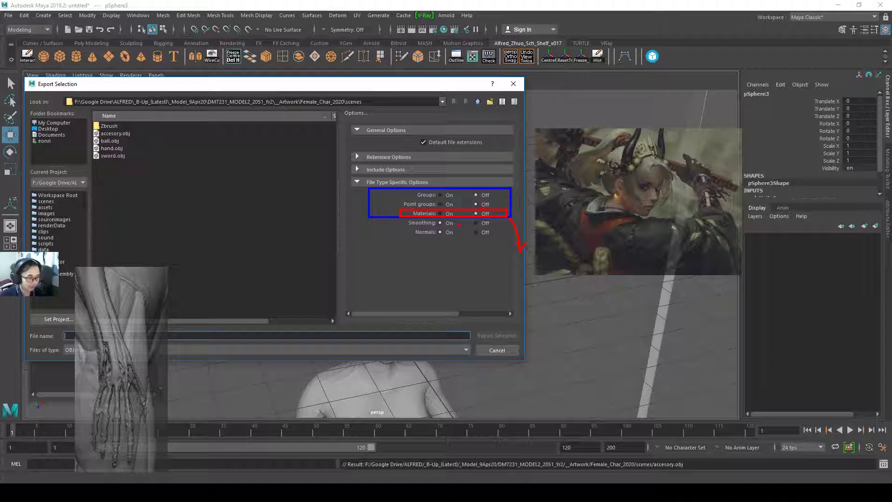
click(496, 350)
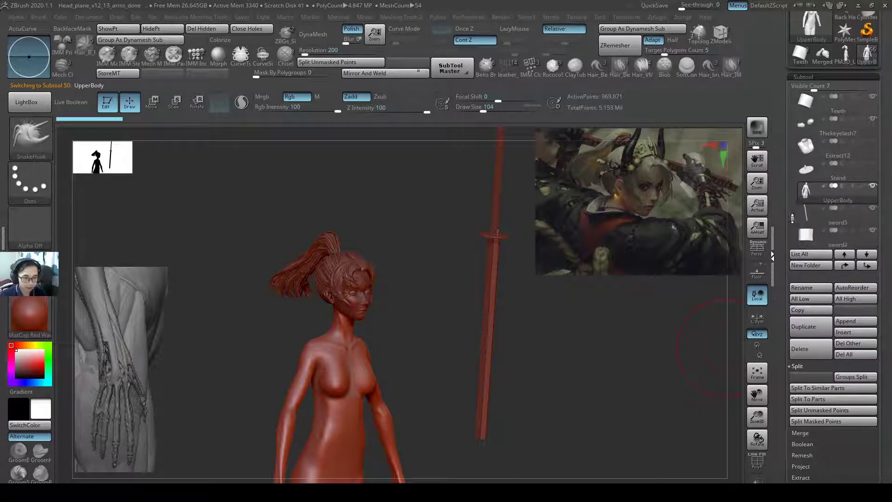
Import accesory.obj into a subtool and DynaMesh the accessory shapes.
click(804, 326)
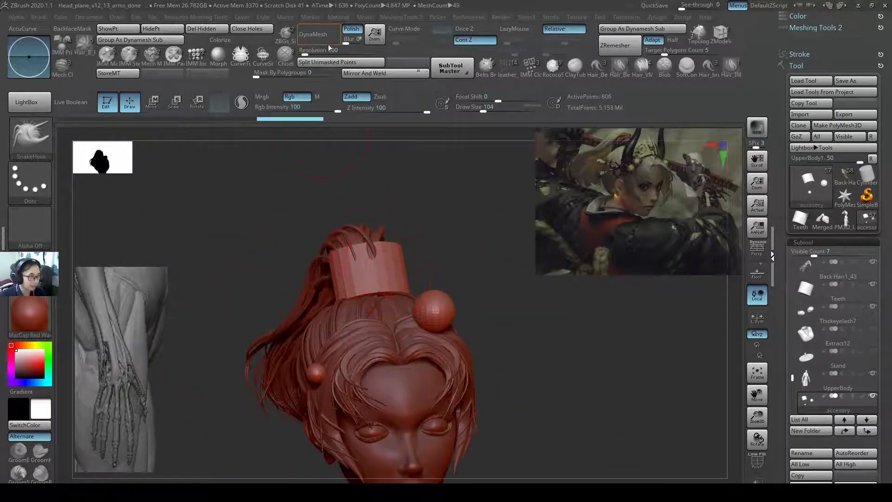
click(317, 33)
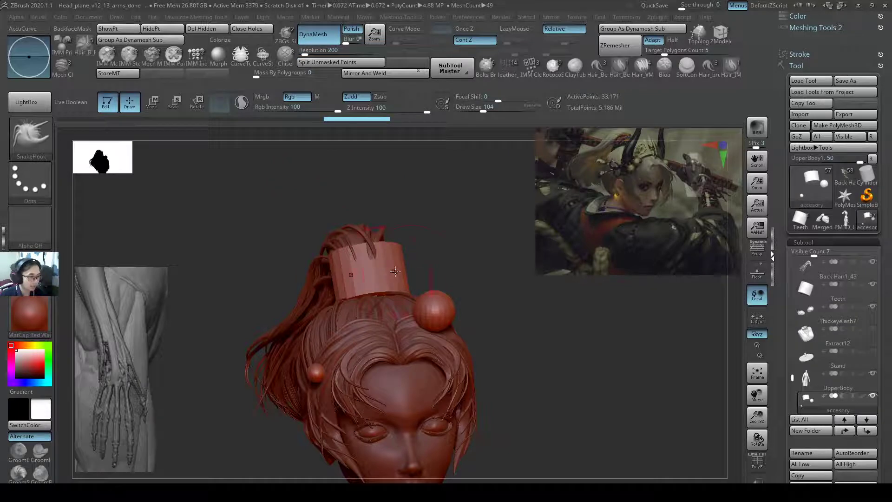
drag(396, 271, 417, 233)
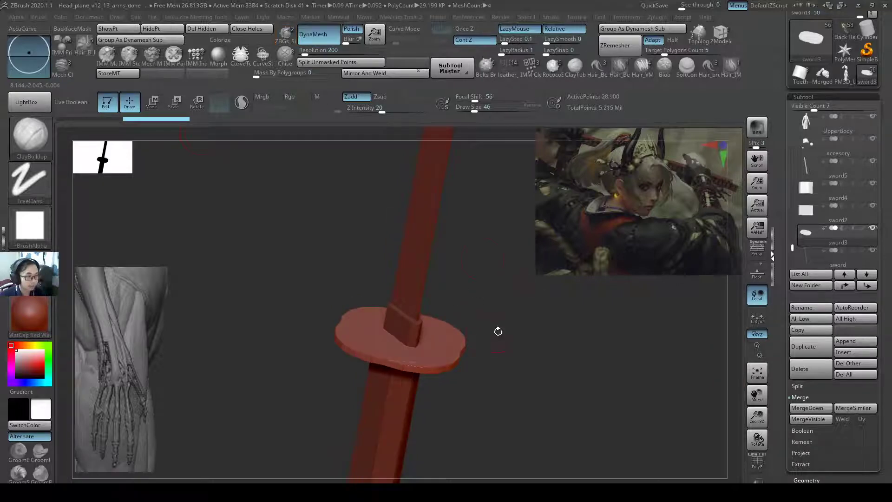
Insert an IMM sphere on the guard's rim and DynaMesh-subtract it into a notch.
drag(498, 332, 486, 358)
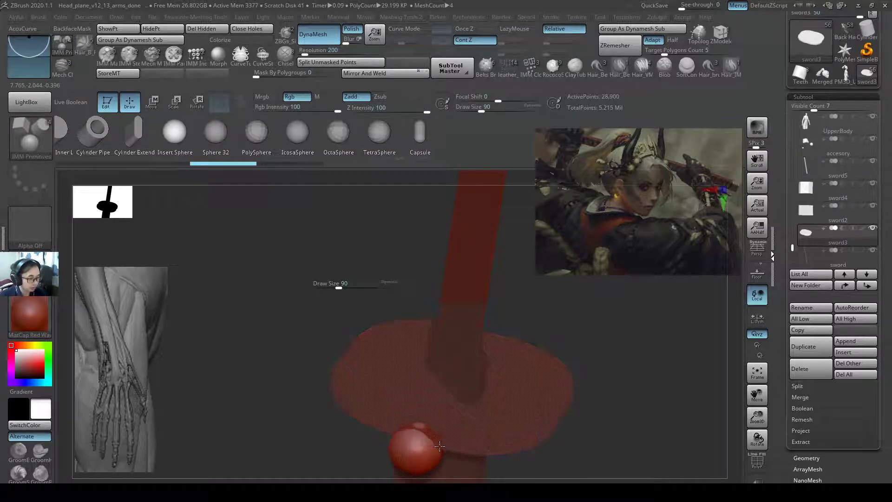
click(152, 102)
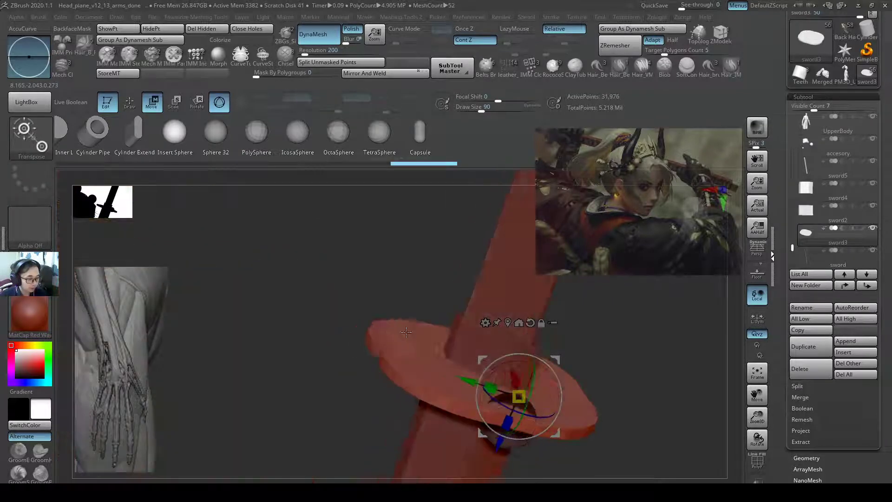
click(312, 34)
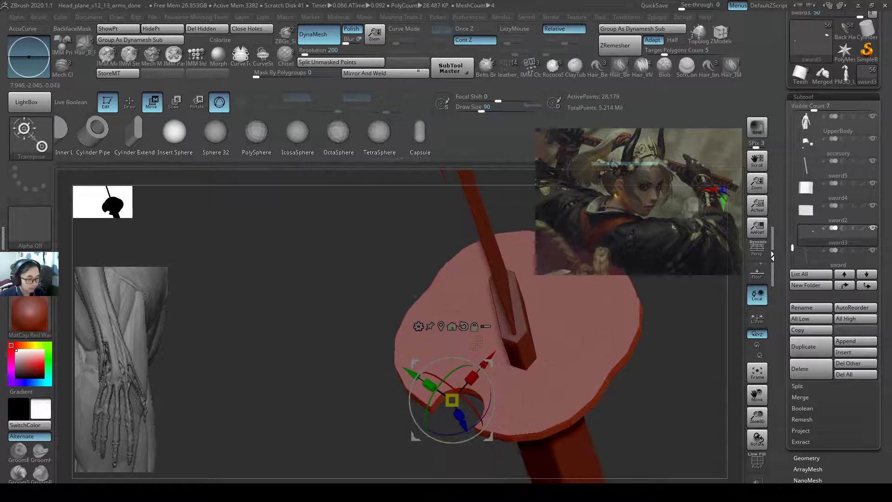
click(129, 102)
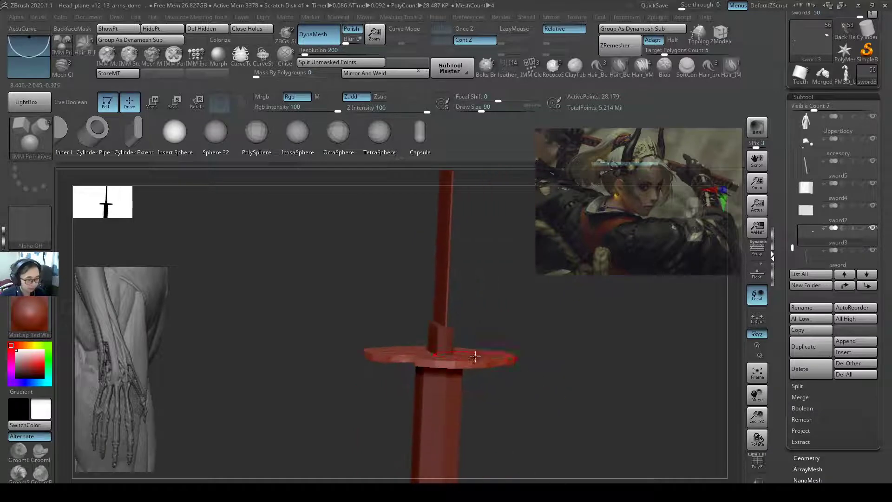
drag(475, 357, 510, 345)
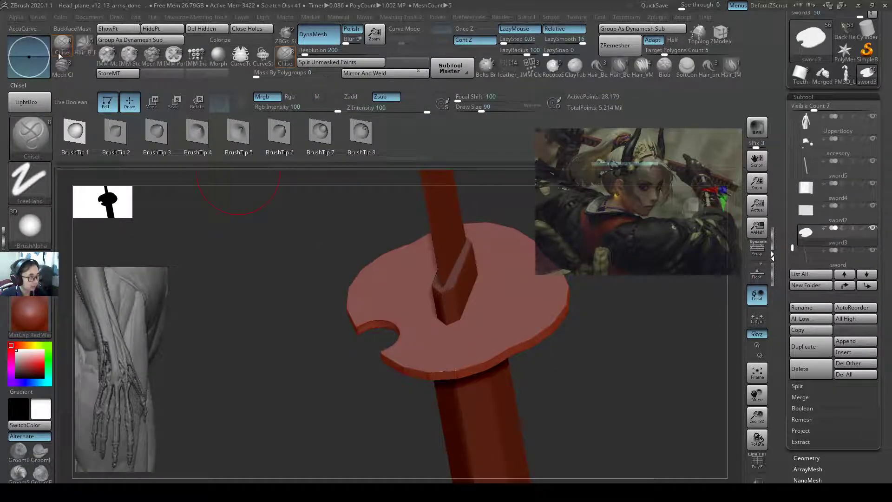
Place a second cutting sphere on the opposite rim, then Mirror And Weld the guard.
click(29, 54)
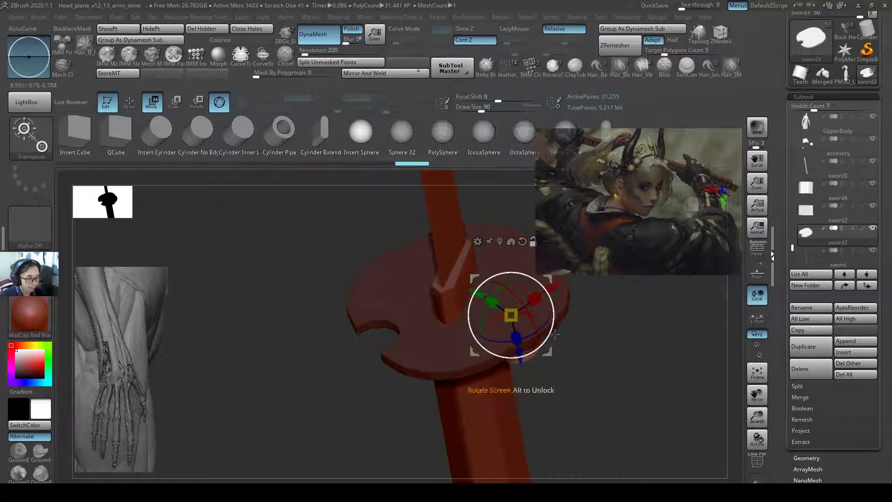
click(129, 102)
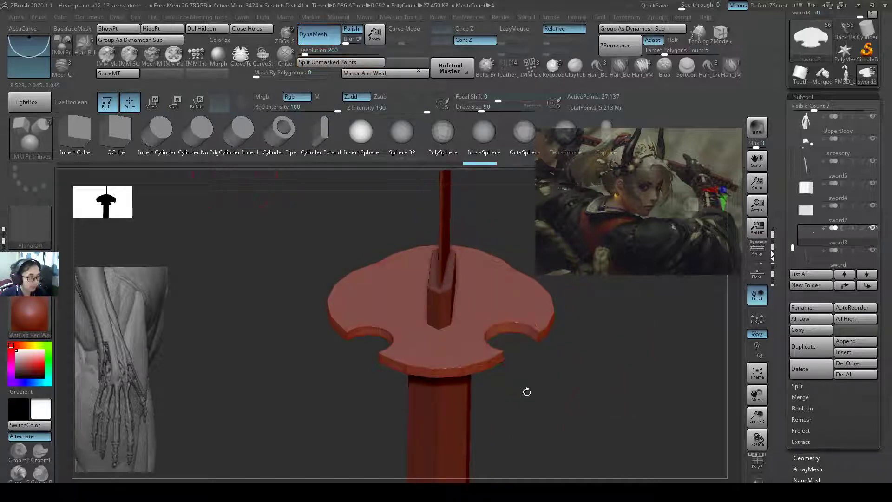
drag(527, 391, 506, 392)
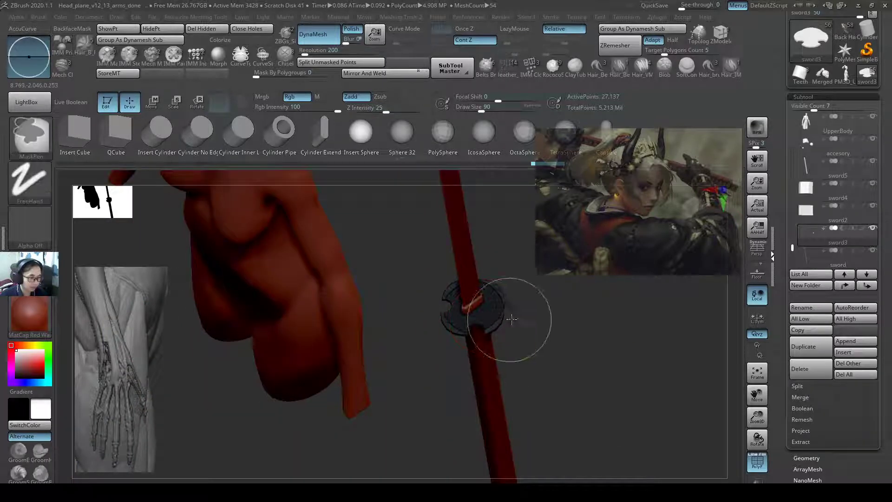
click(365, 73)
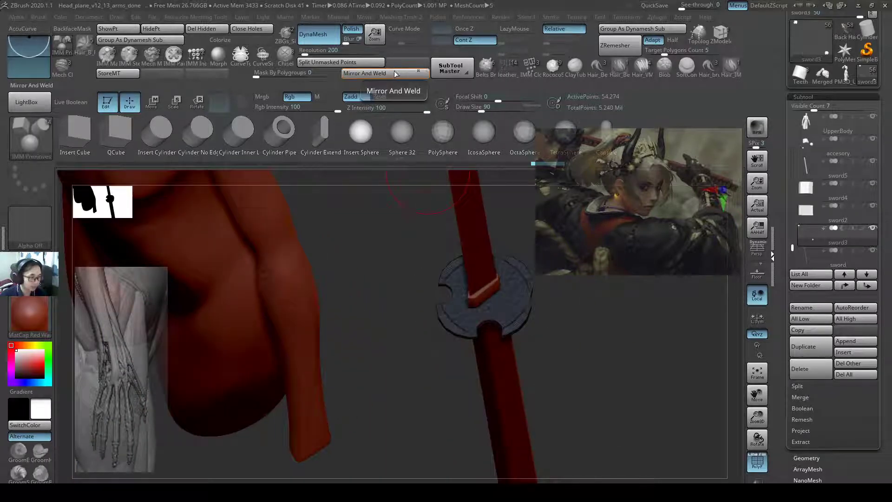